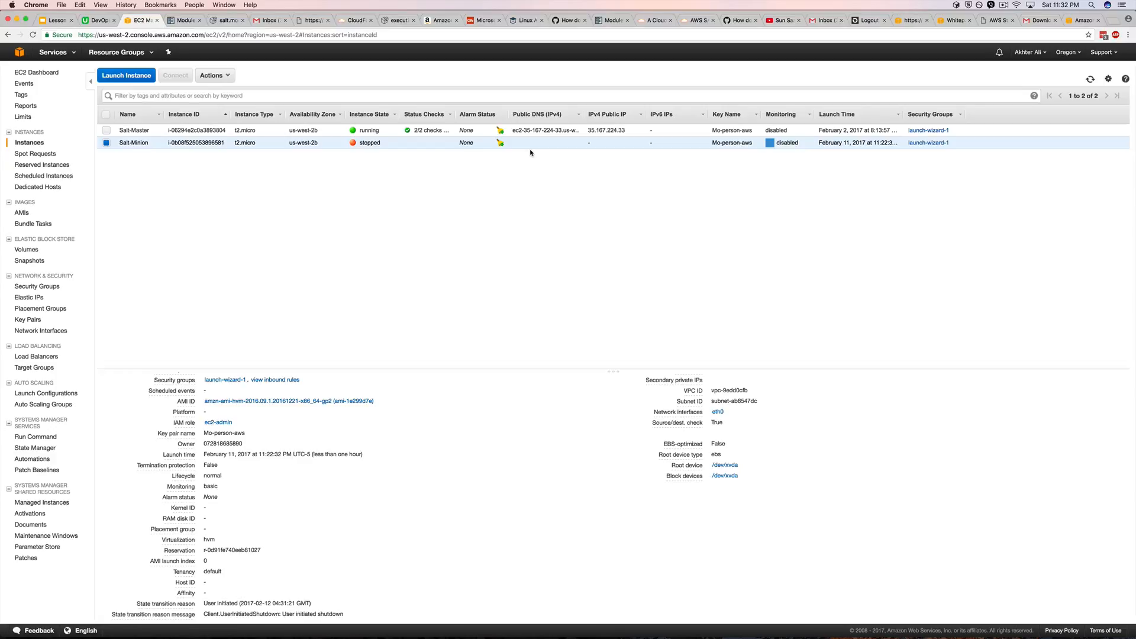
mouse_move(103, 100)
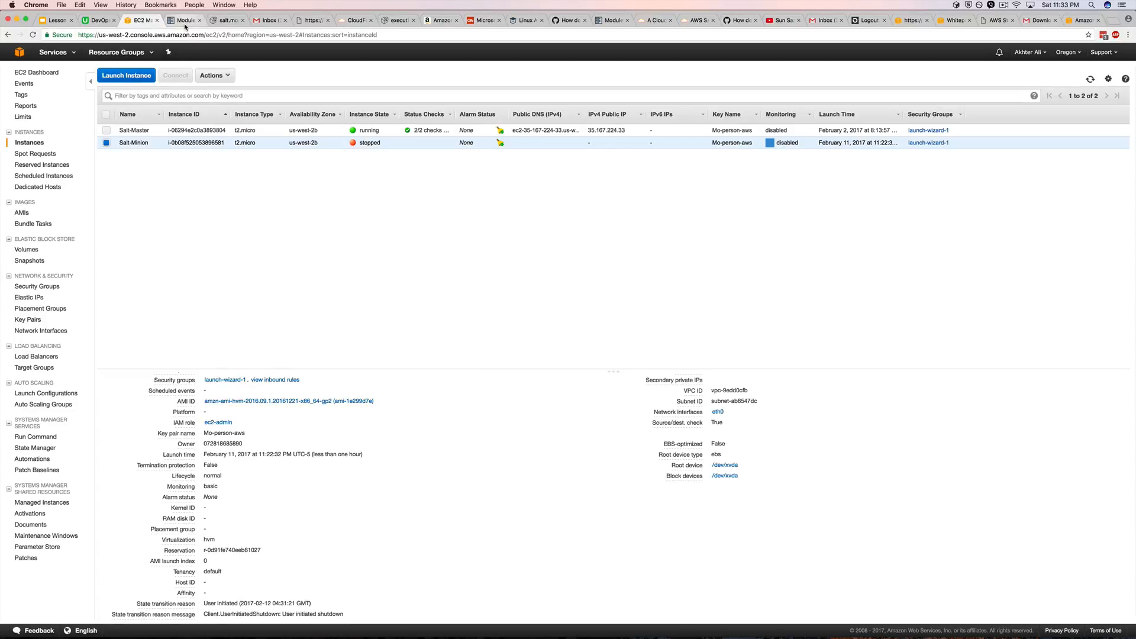
Find salt-minion in the Cloud-Init modules docs and review its master and key config example.
click(181, 20)
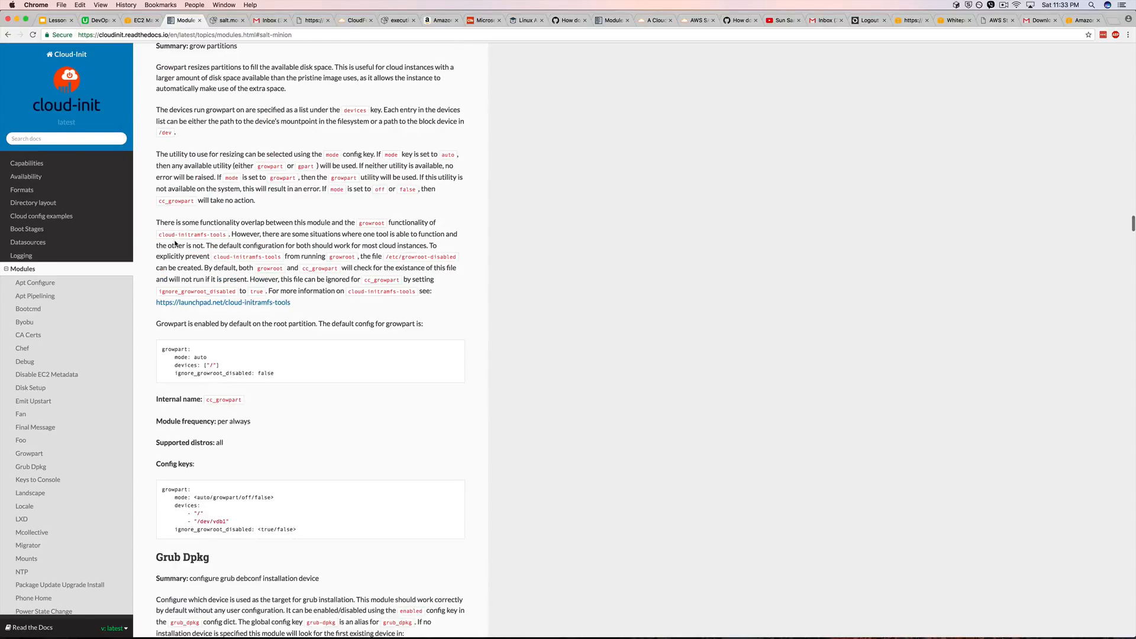
text(salt-mini)
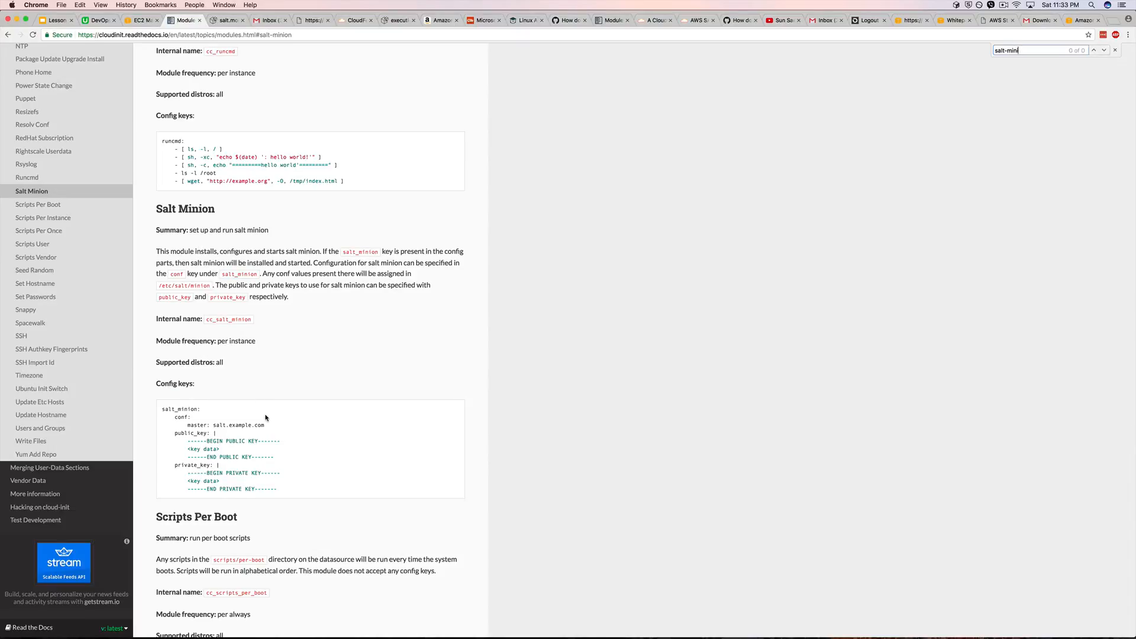
scroll(down, 3)
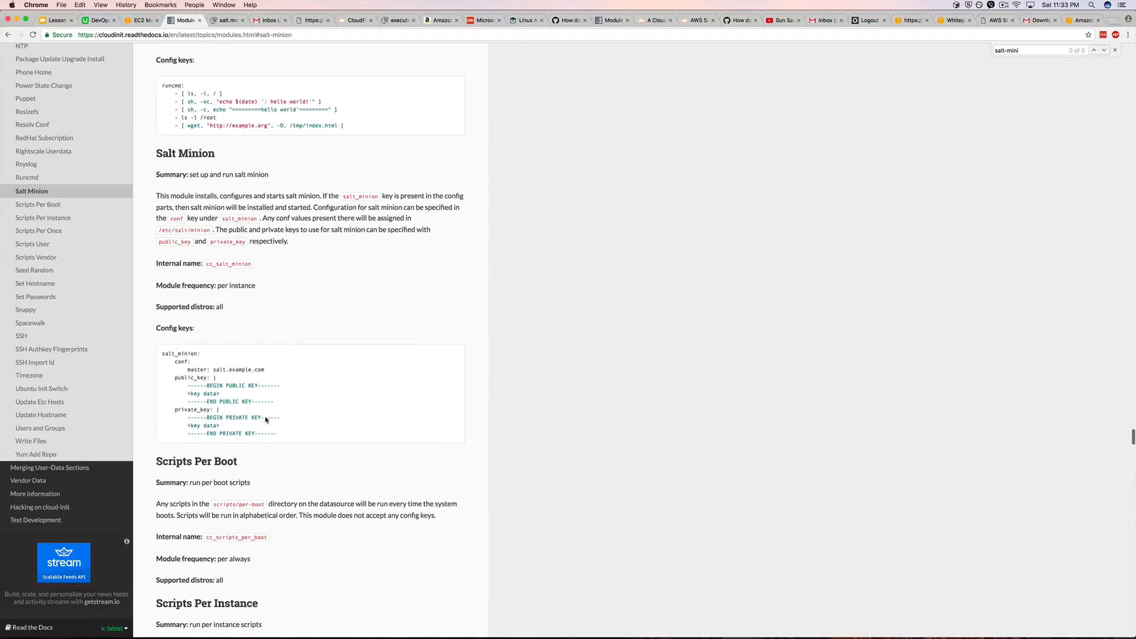
drag(171, 361, 276, 433)
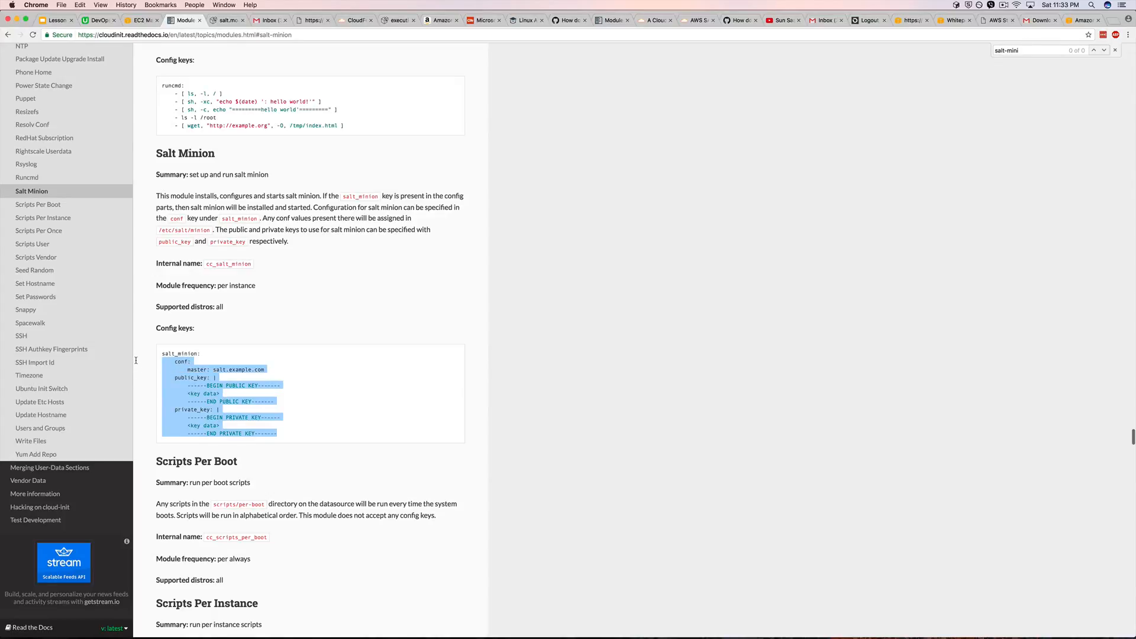
click(217, 401)
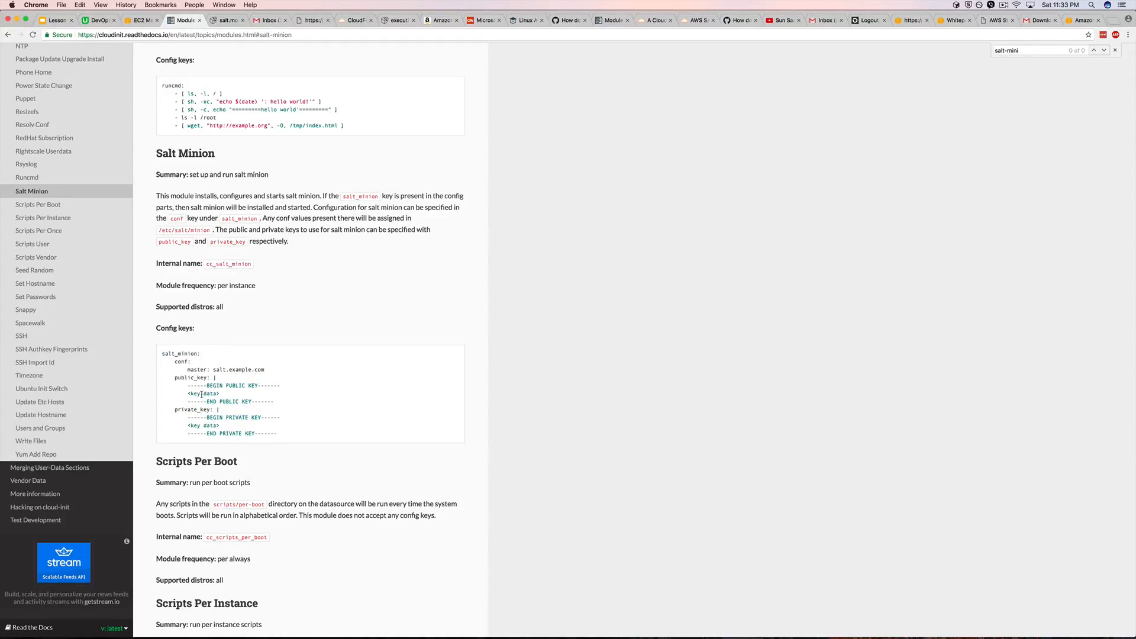
scroll(down, 3)
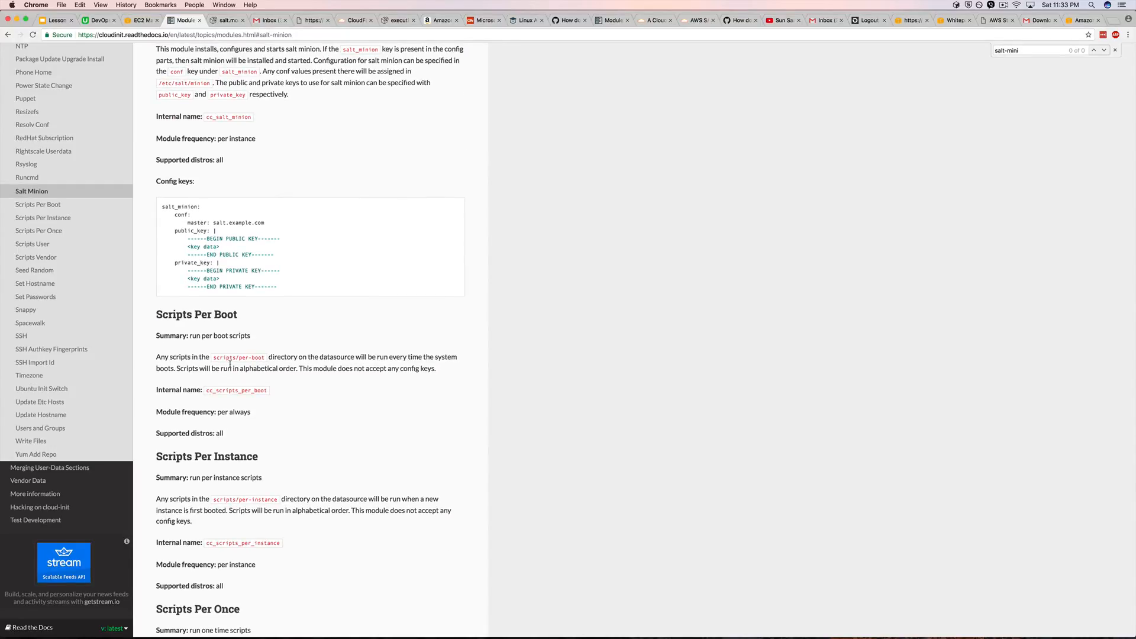
key(cmd+tab)
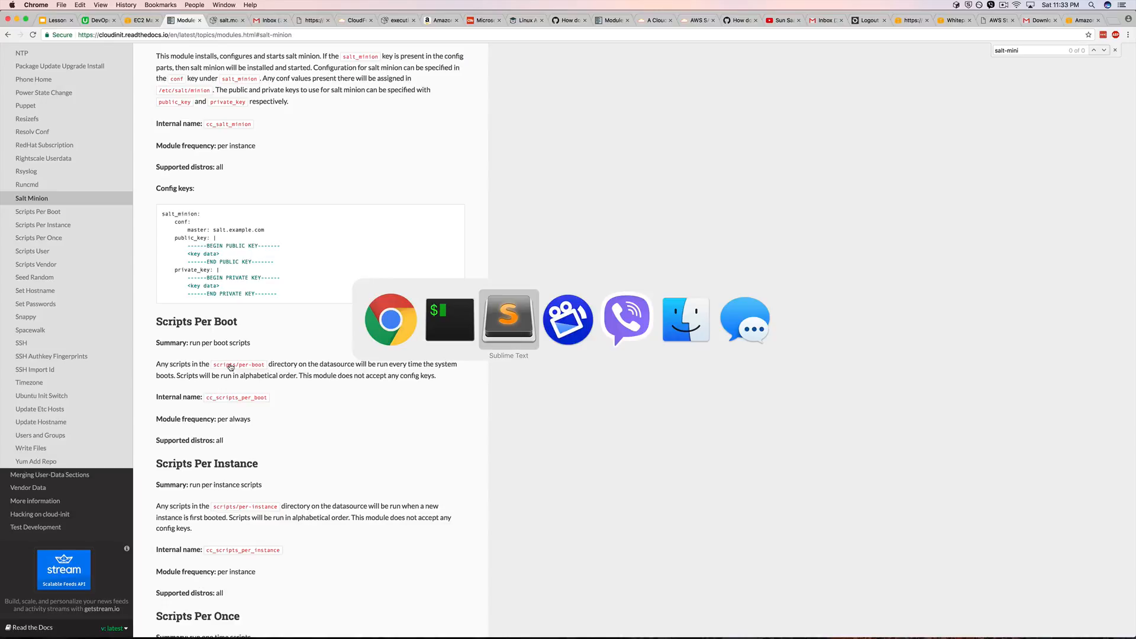
Begin the untitled script with a #!/bin/bash shebang and a '# Install pip' comment.
click(508, 319)
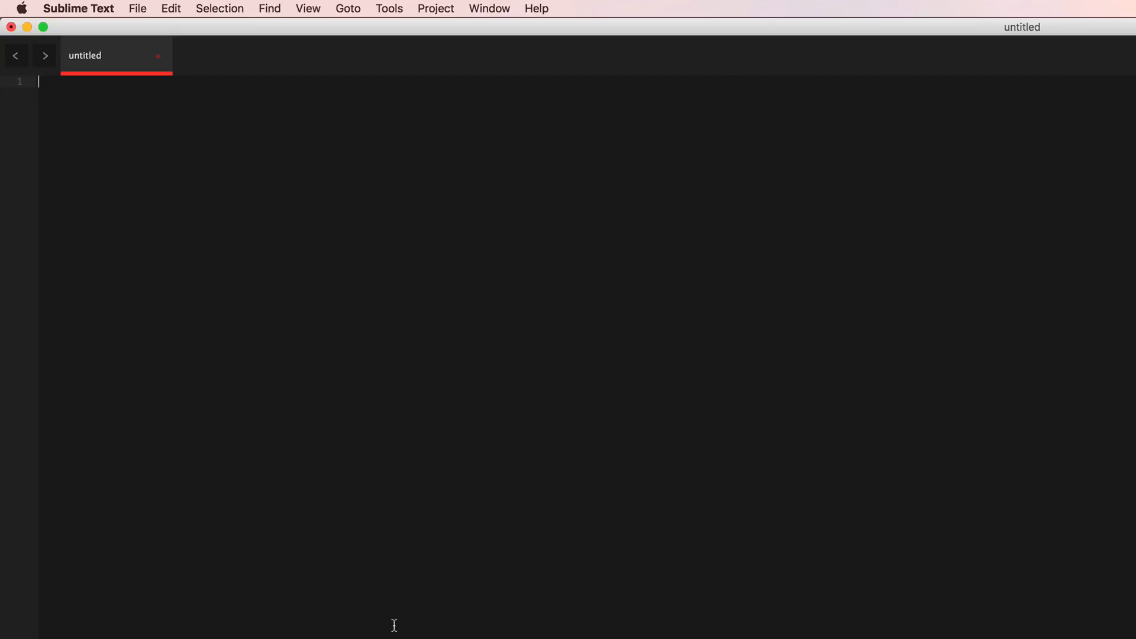
text(#!)
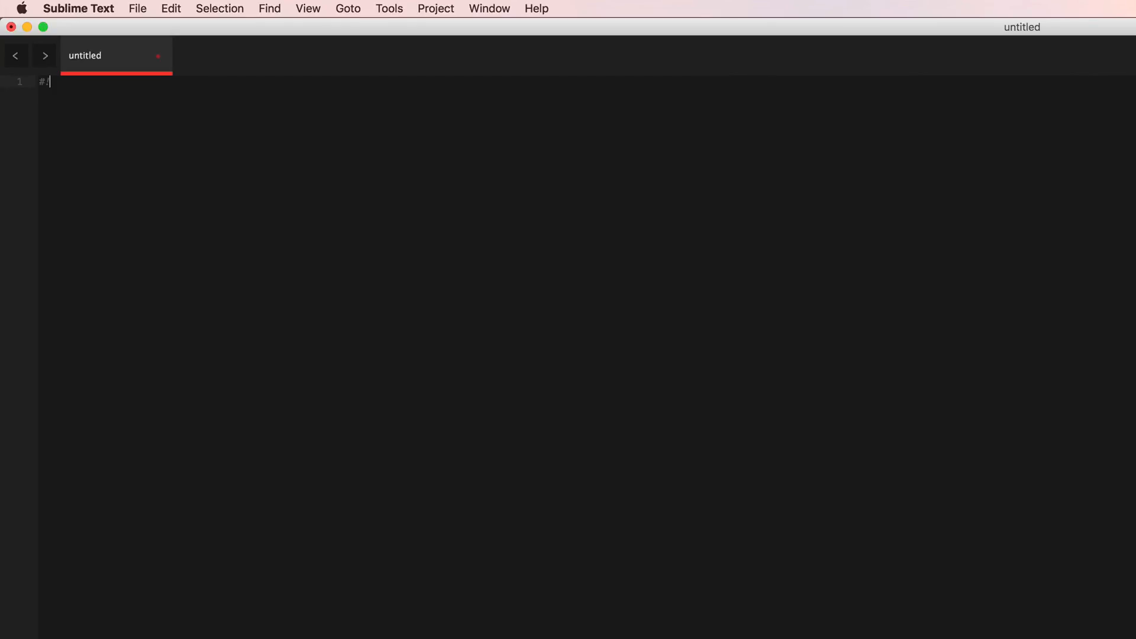
text(!/bin/bash)
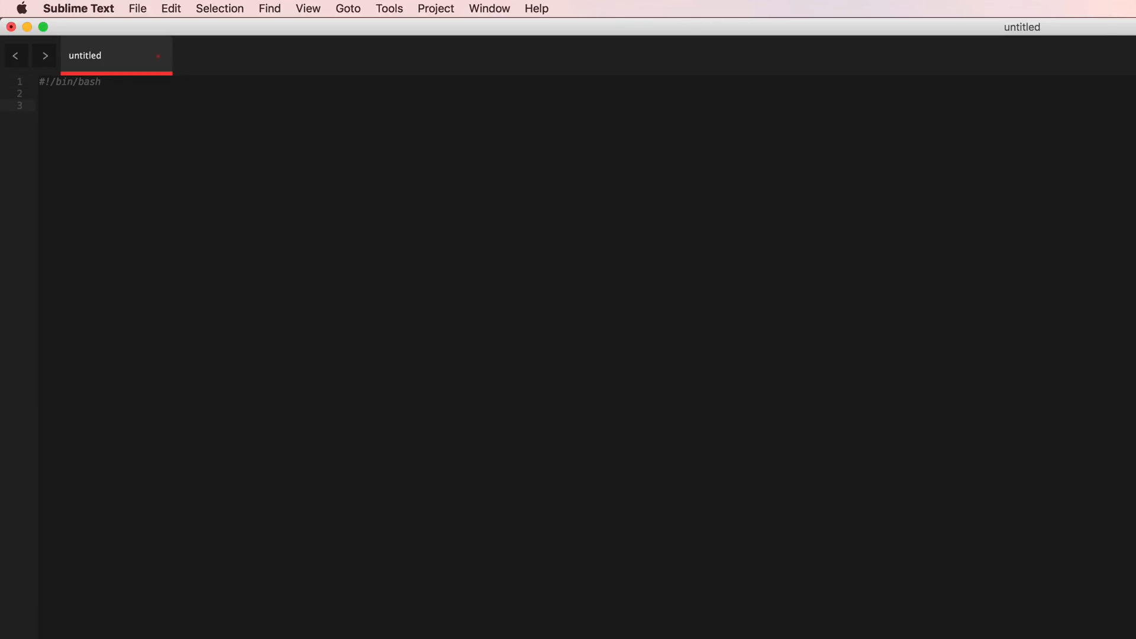
text(# Insta)
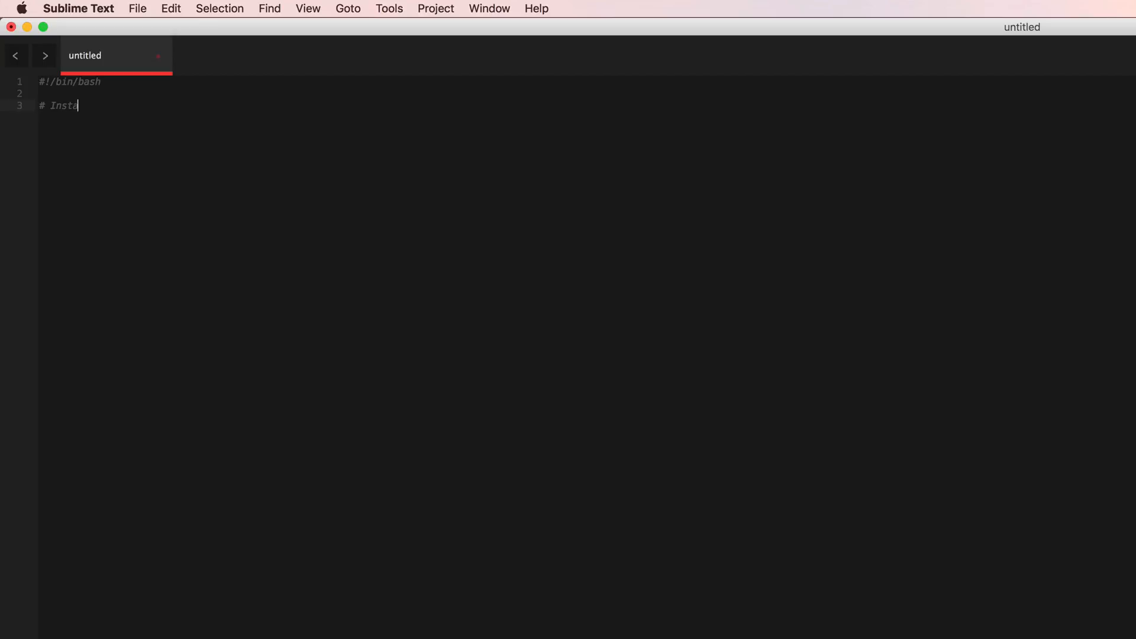
text(ll pip)
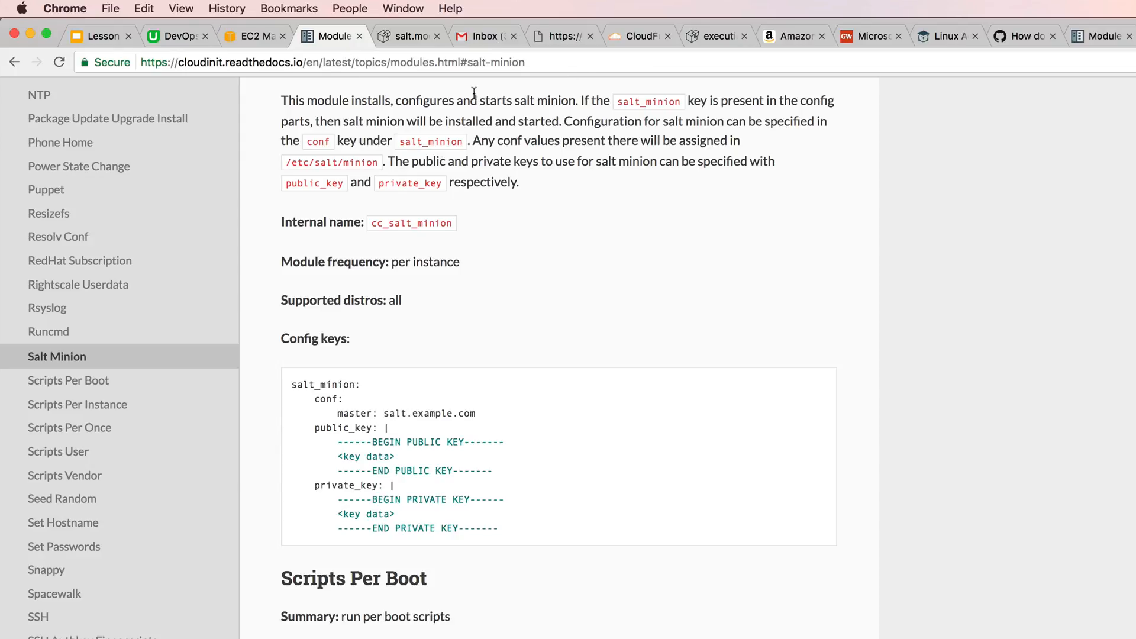
Search Google for 'get pip'.
text(get pep)
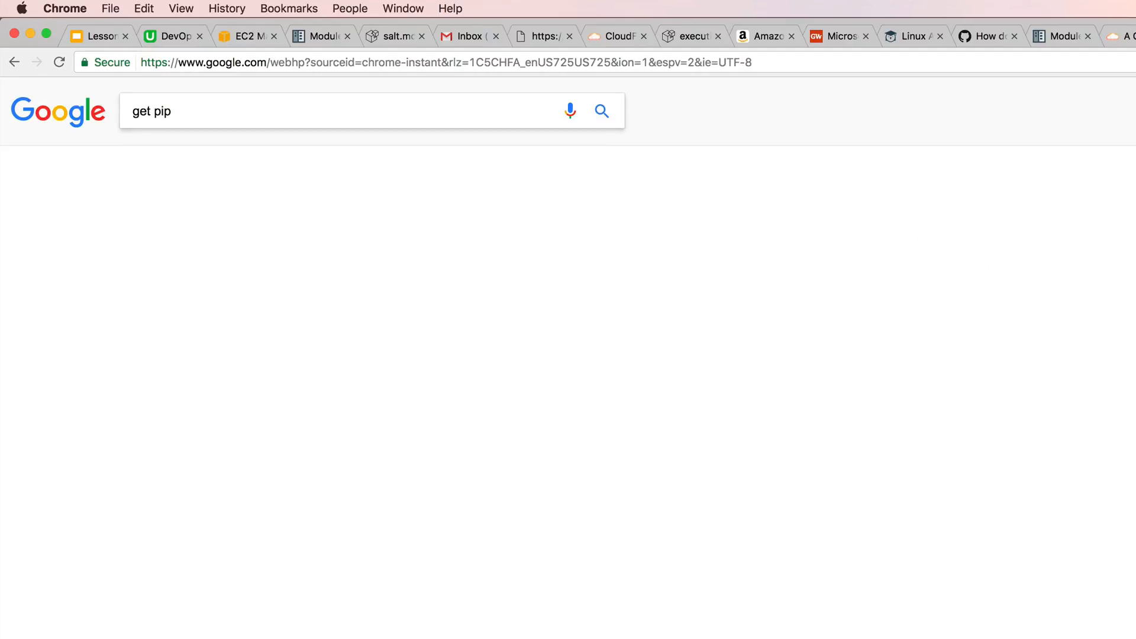
click(600, 110)
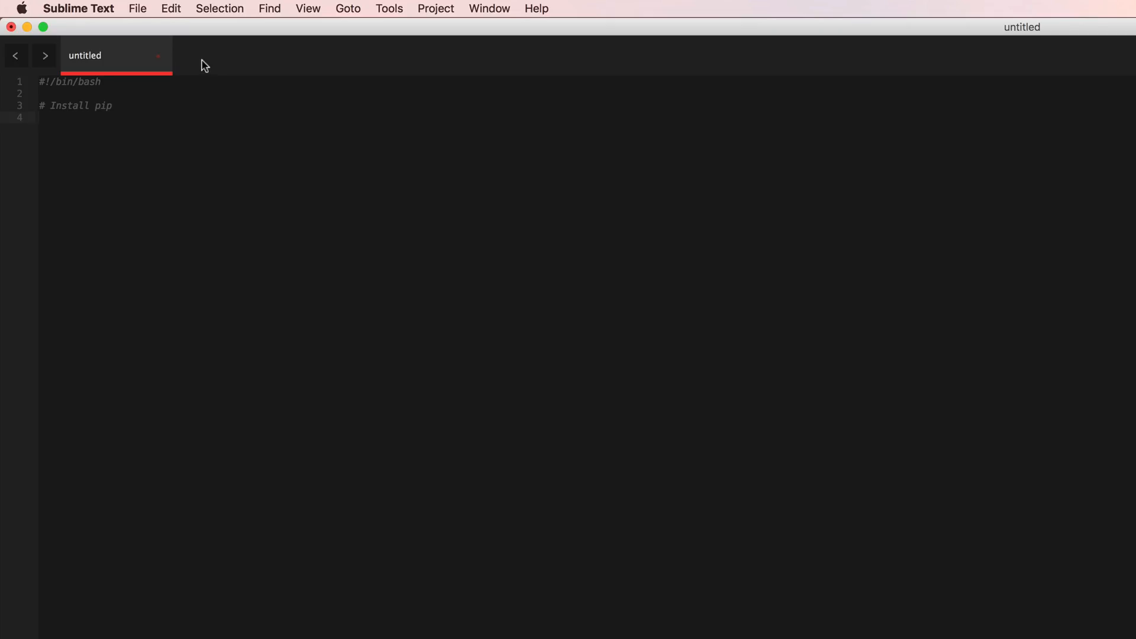
text(curl https://bootstrap.pypa.io/get-pip.py })
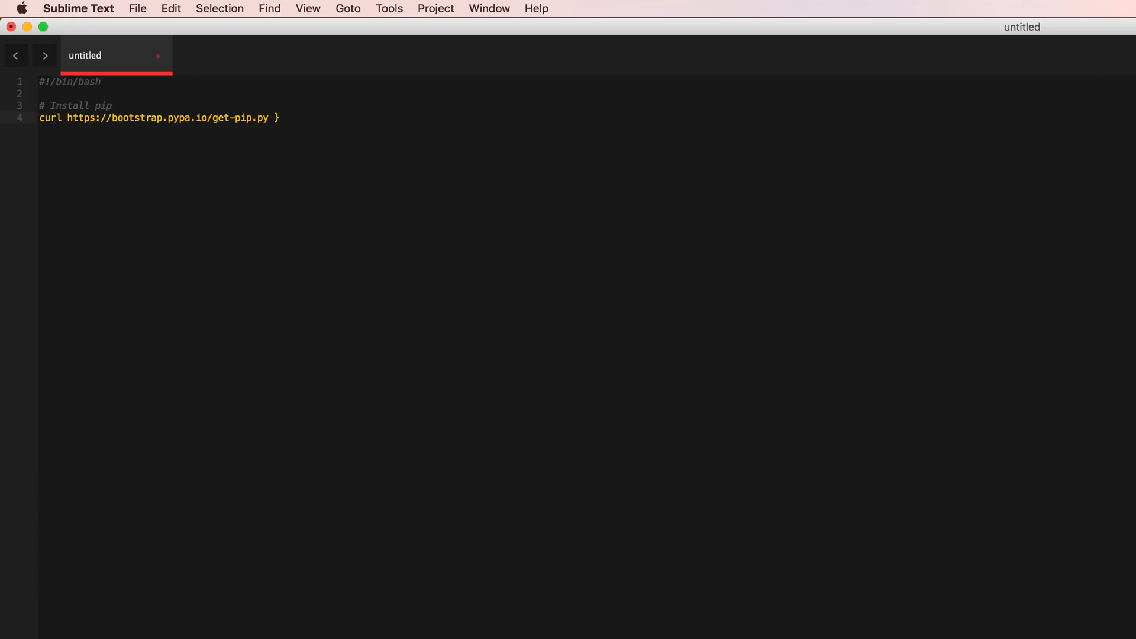
key(Backspace)
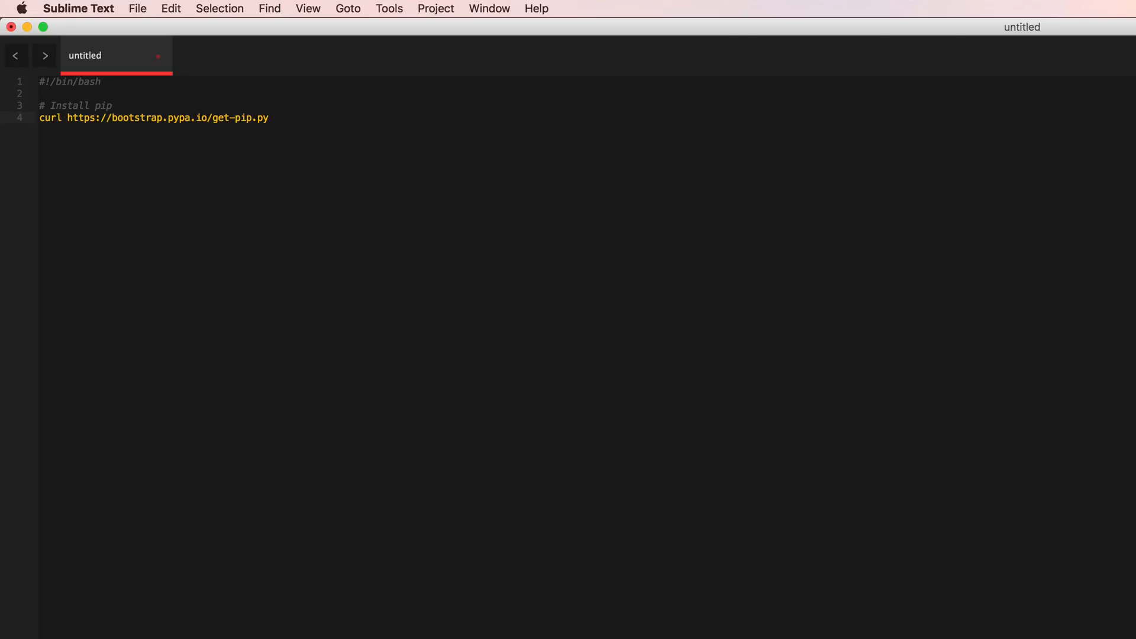
text(| python)
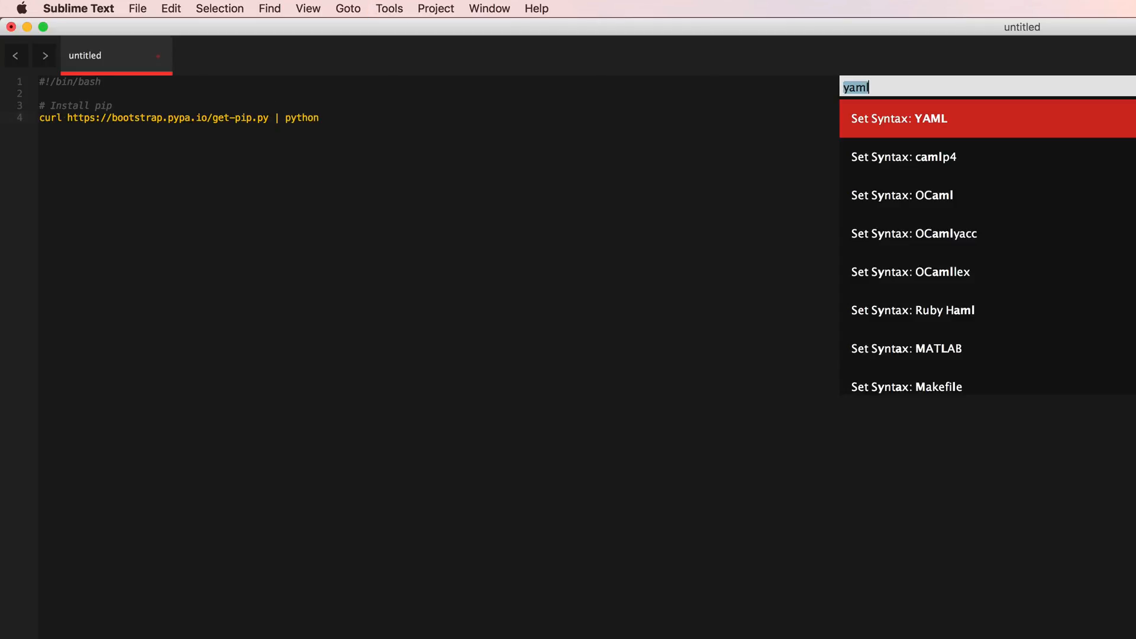
text(shell)
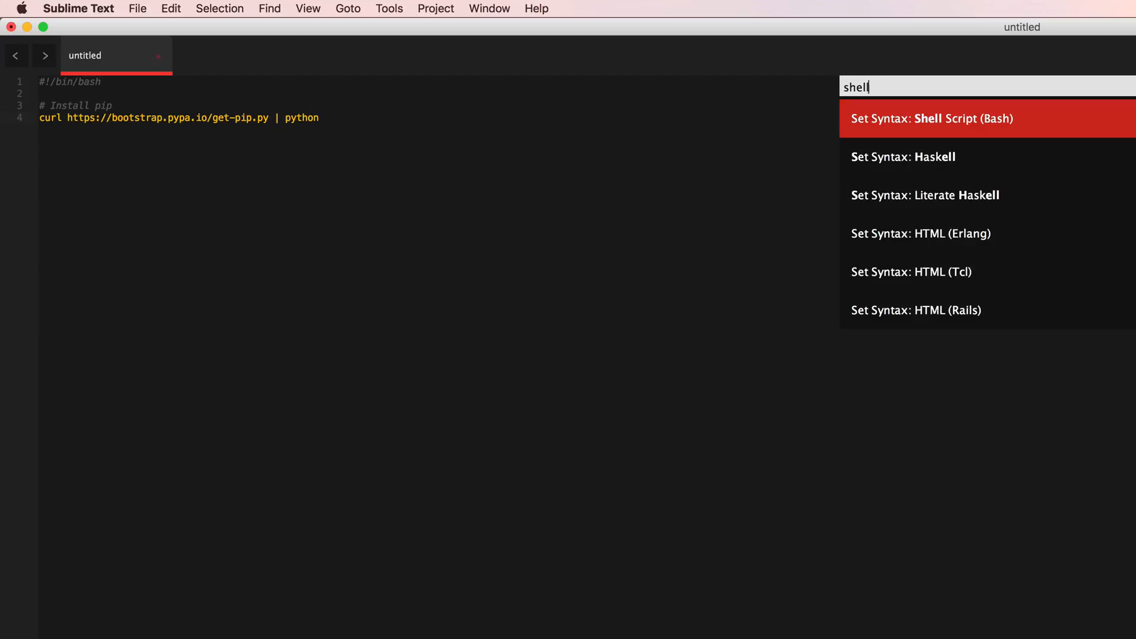
click(933, 119)
text(#)
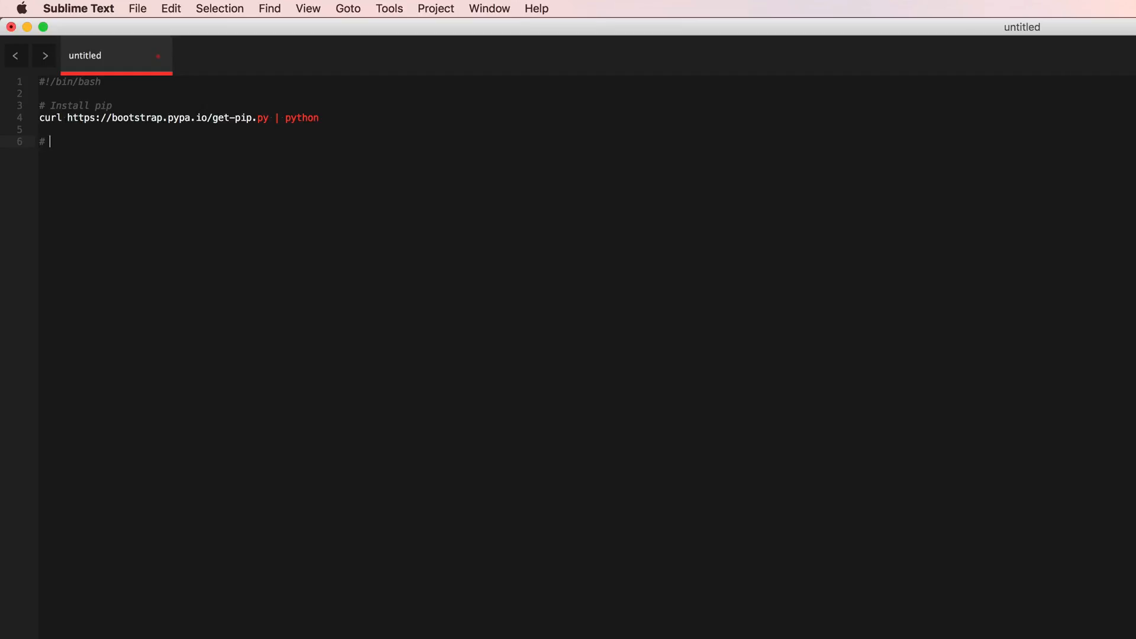
Add an '# Install salt' comment and the '/usr/local/bin/pip install salt' command.
text(Install)
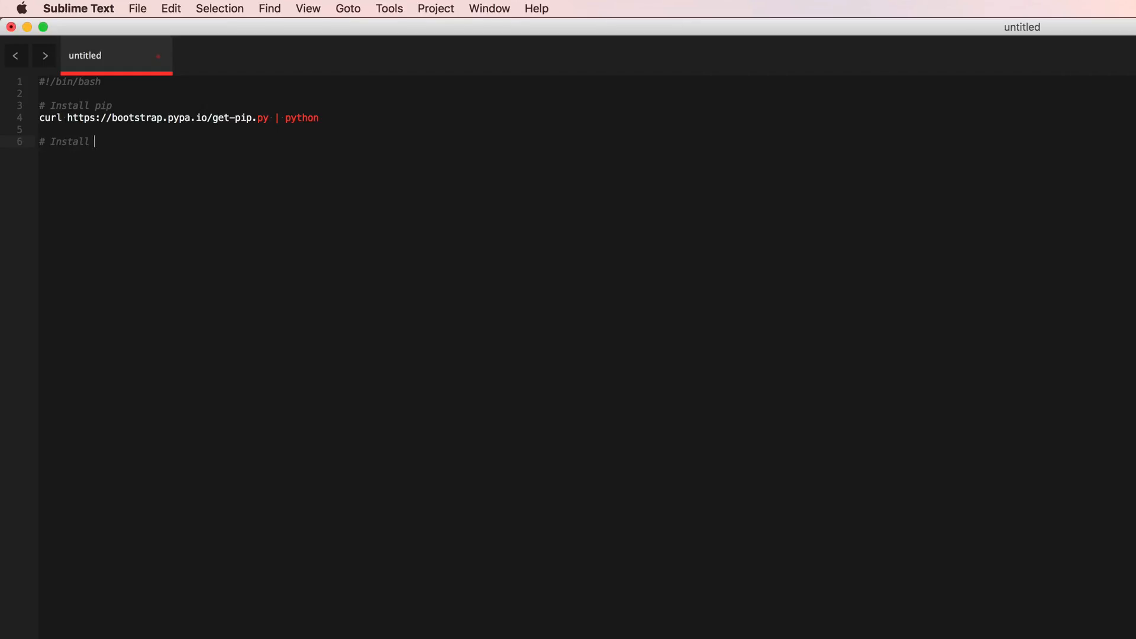
text(salt)
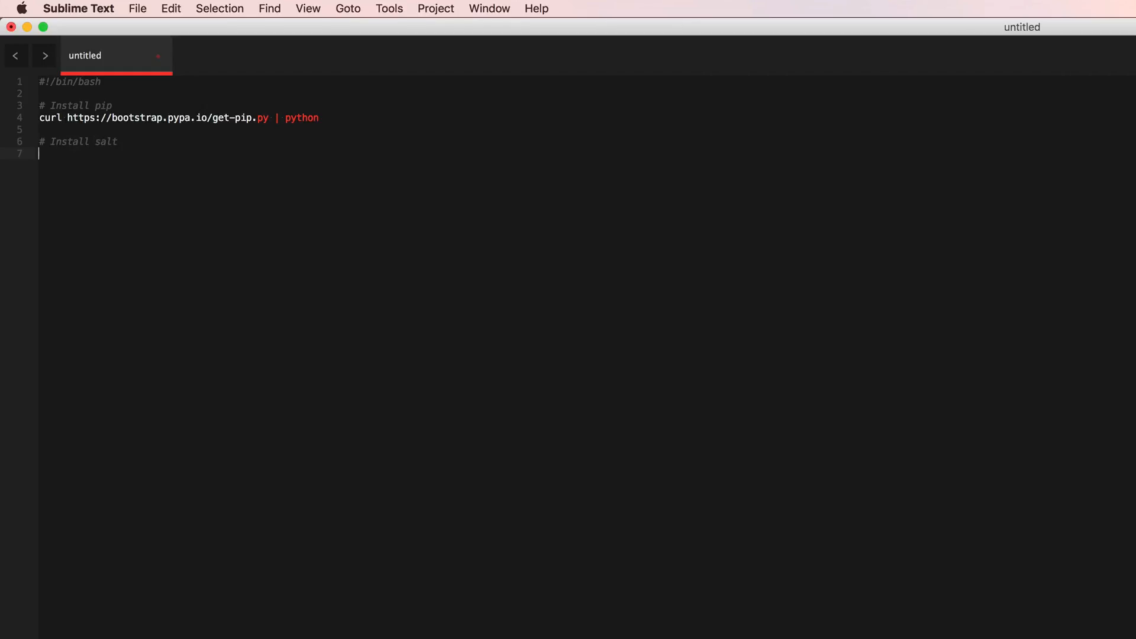
text(/usr/local)
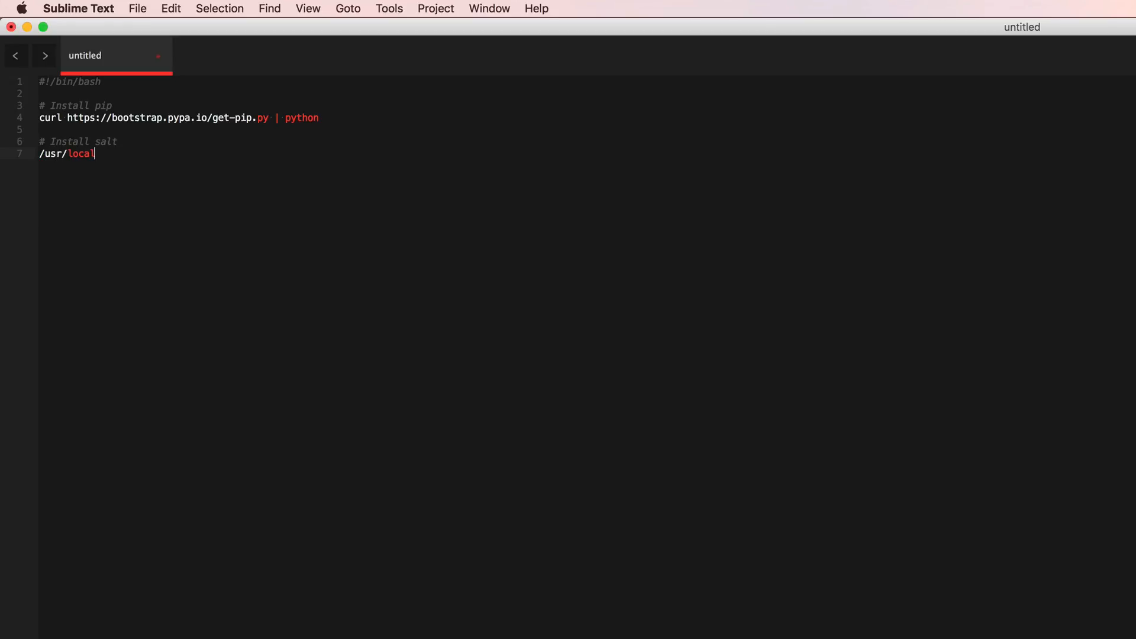
text(/bin/pip install salt)
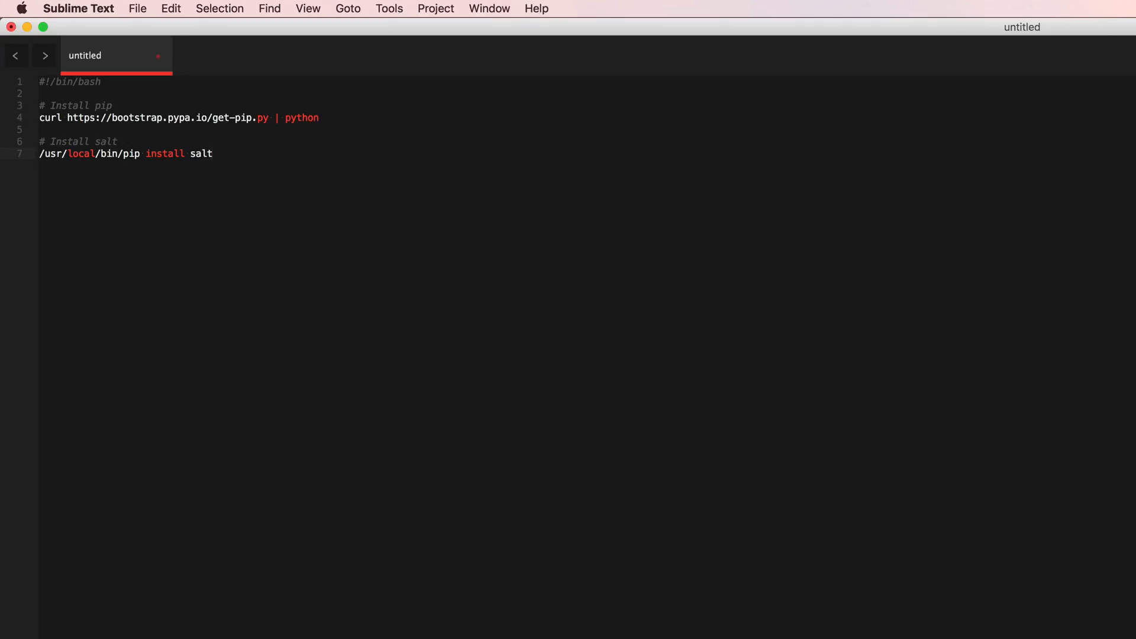
mouse_move(73, 154)
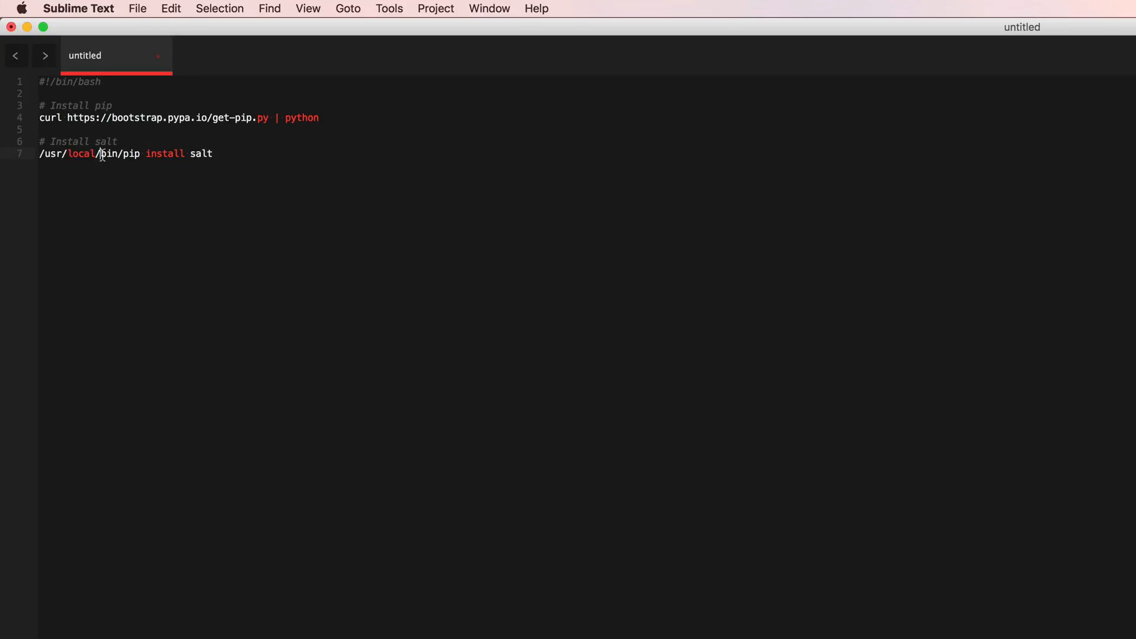
double_click(109, 153)
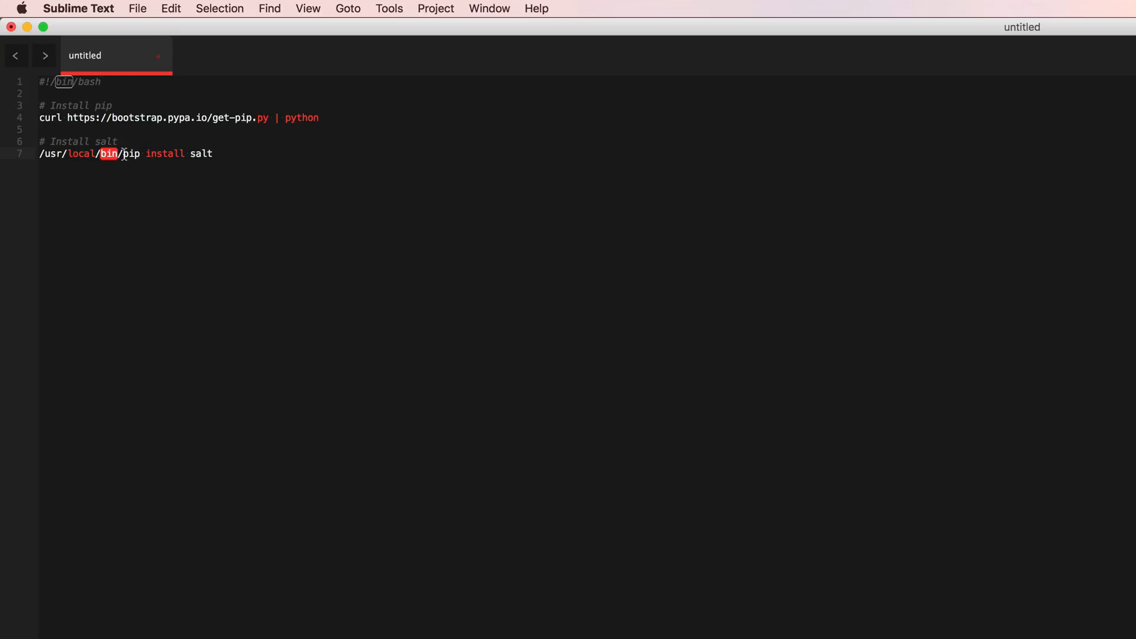
double_click(201, 154)
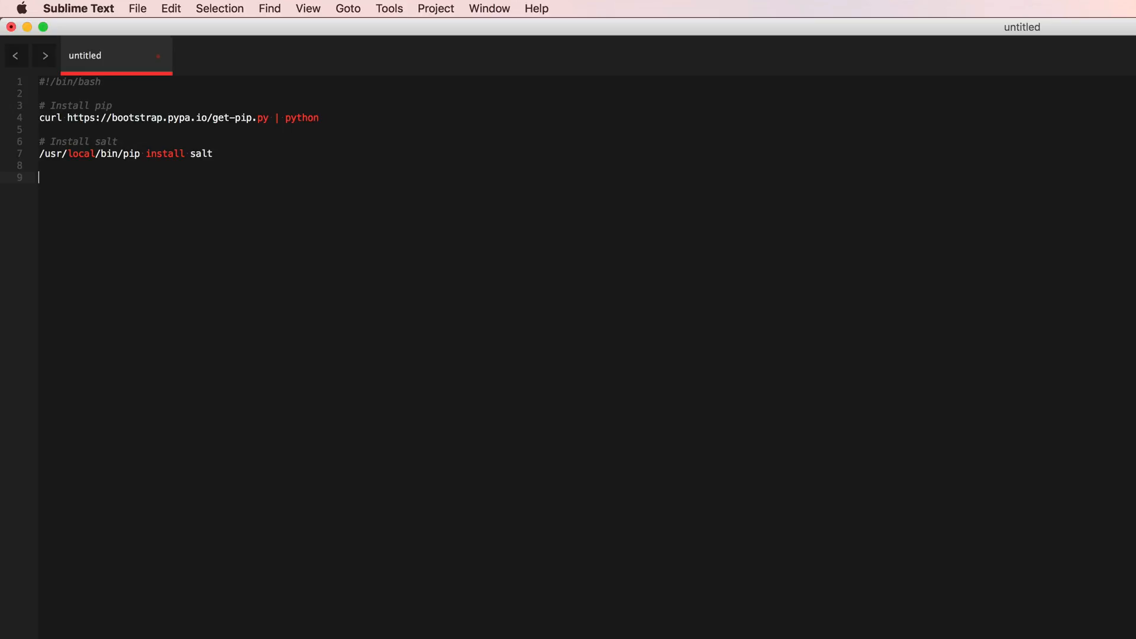
Add a '# Configure salt' comment and 'mkdir -p /etc/salt/minion.d'.
text(# Con)
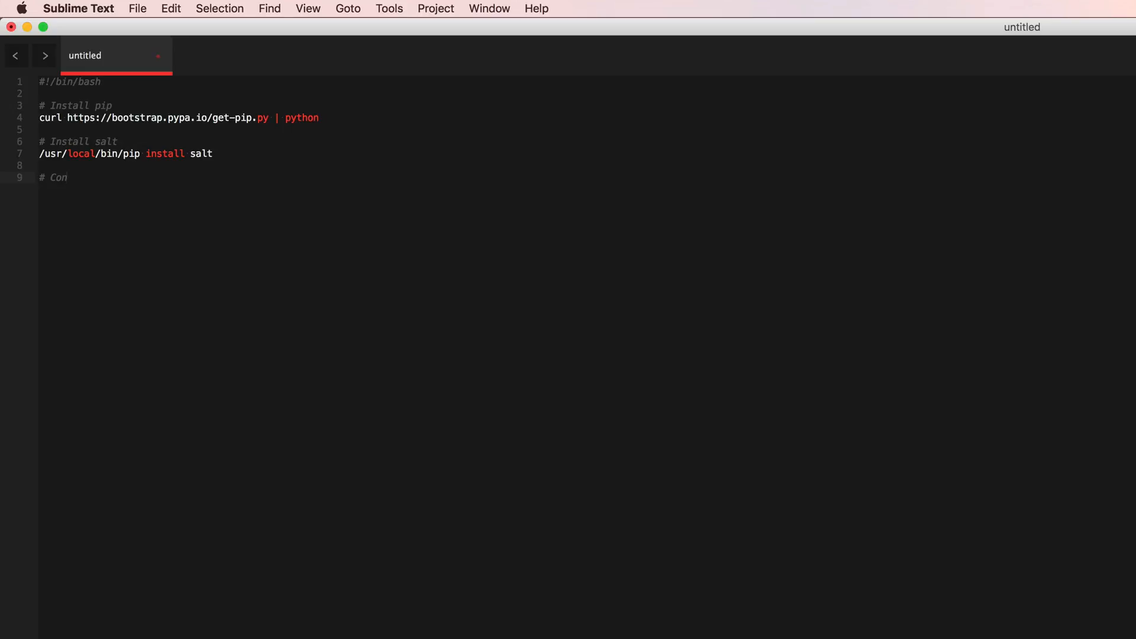
text(figure salt)
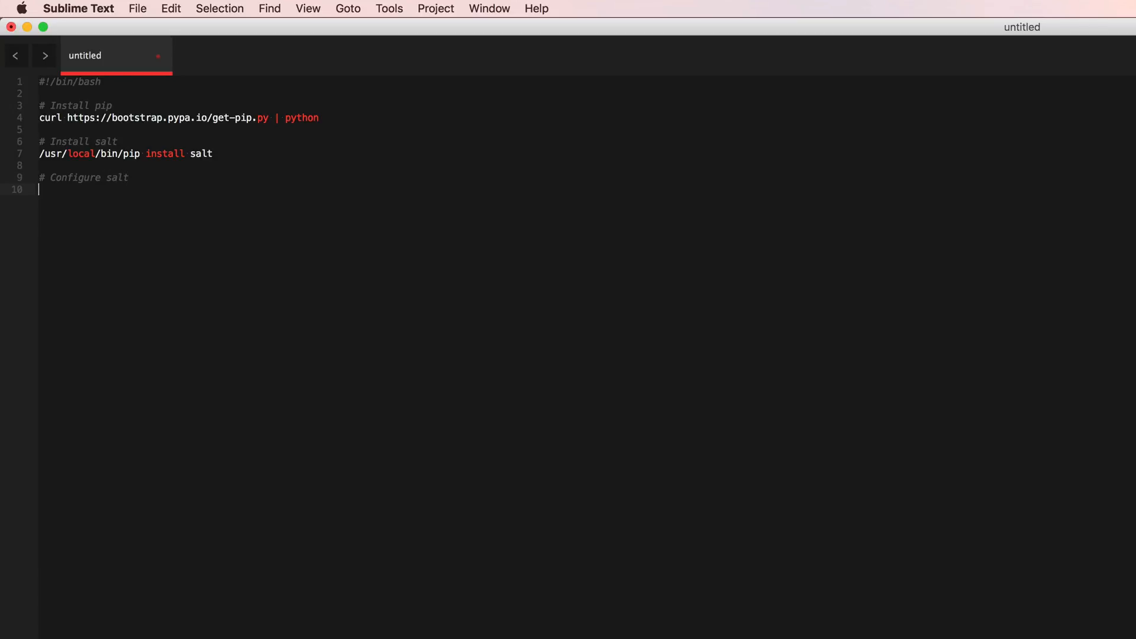
text(mkdir -p /e)
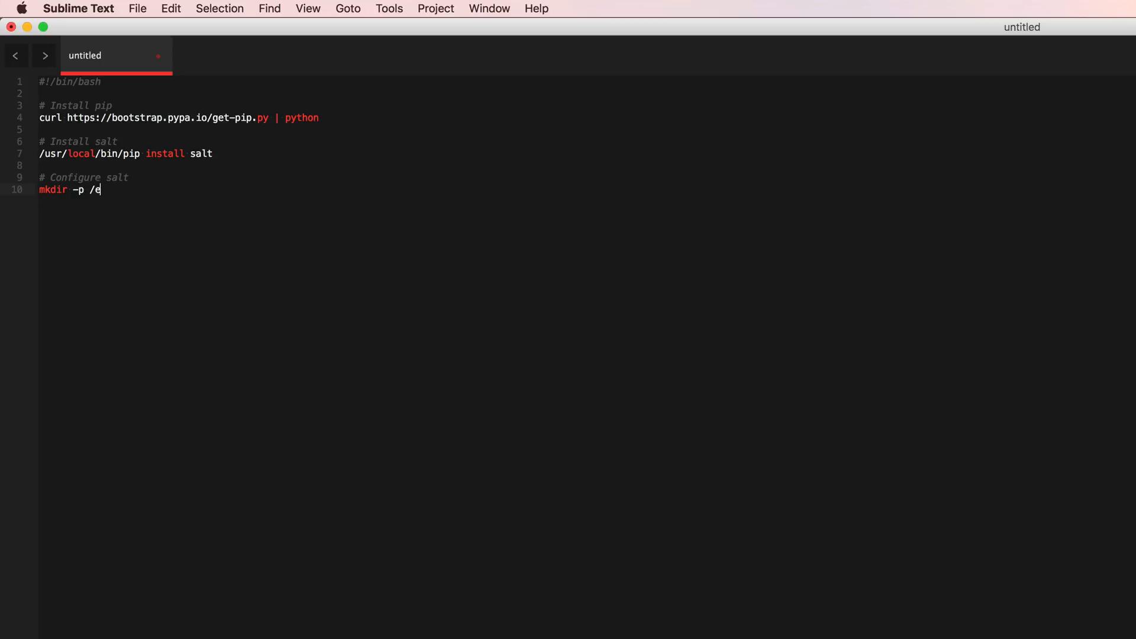
text(tc/salt/mini)
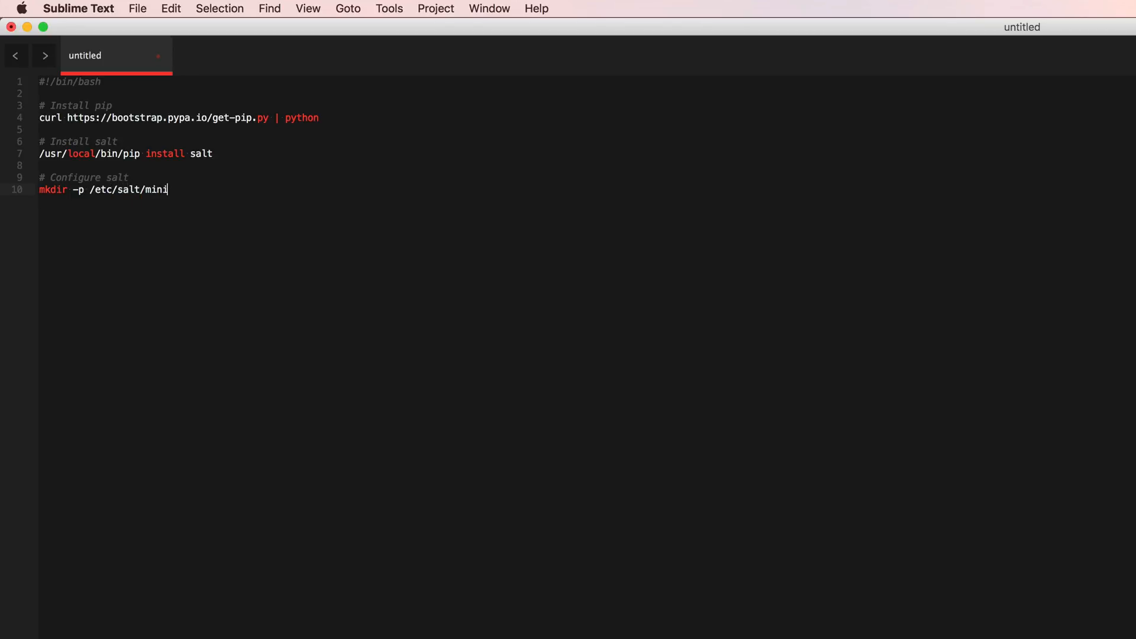
text(on.d)
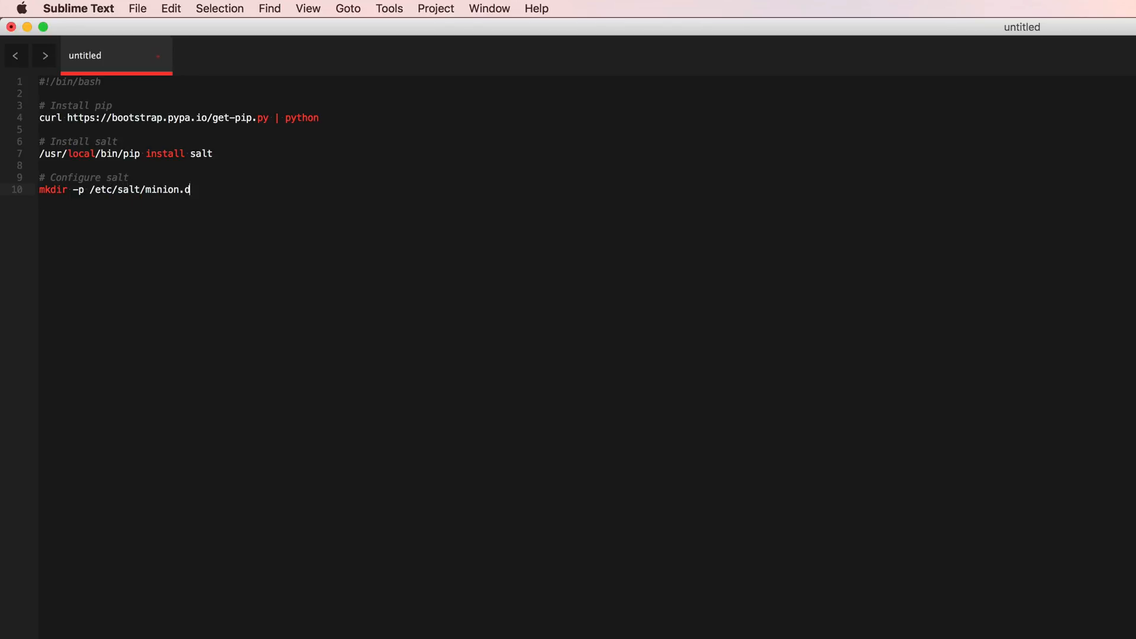
key(enter)
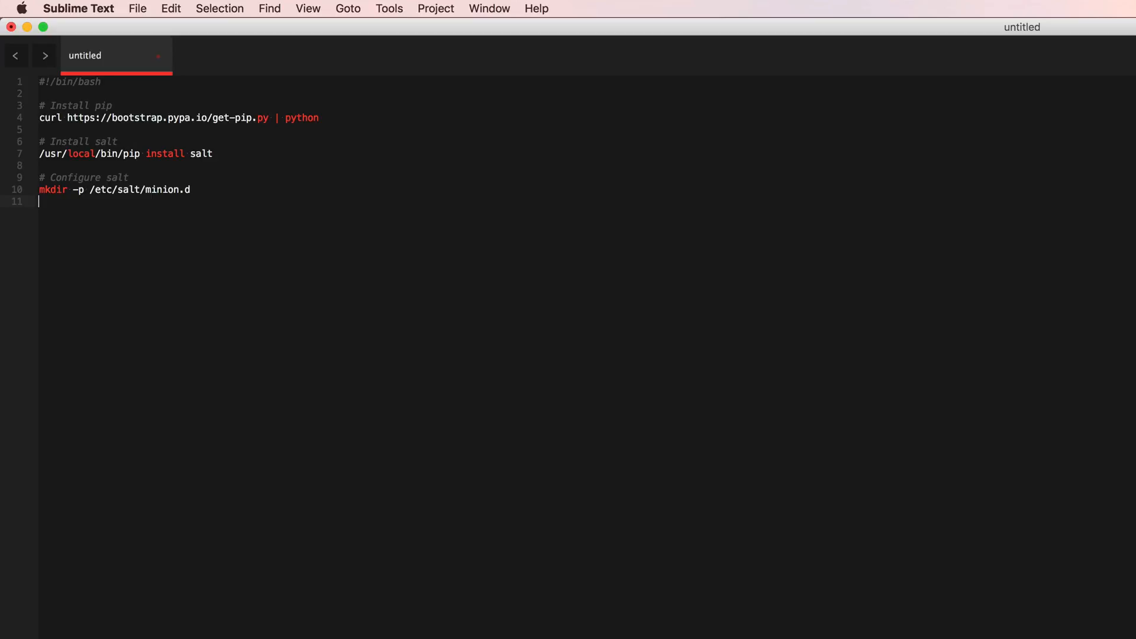
Echo the master address 172.31.19.19 into /etc/salt/minion.d/master.conf.
text(echo "master: 172.31.19.19)
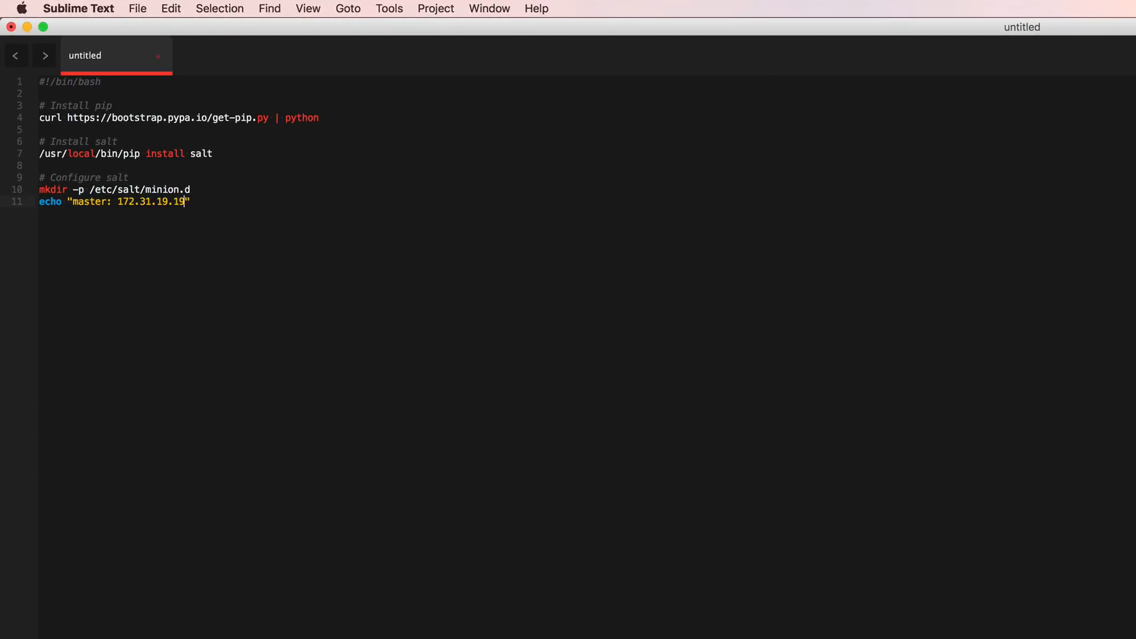
text(> /et)
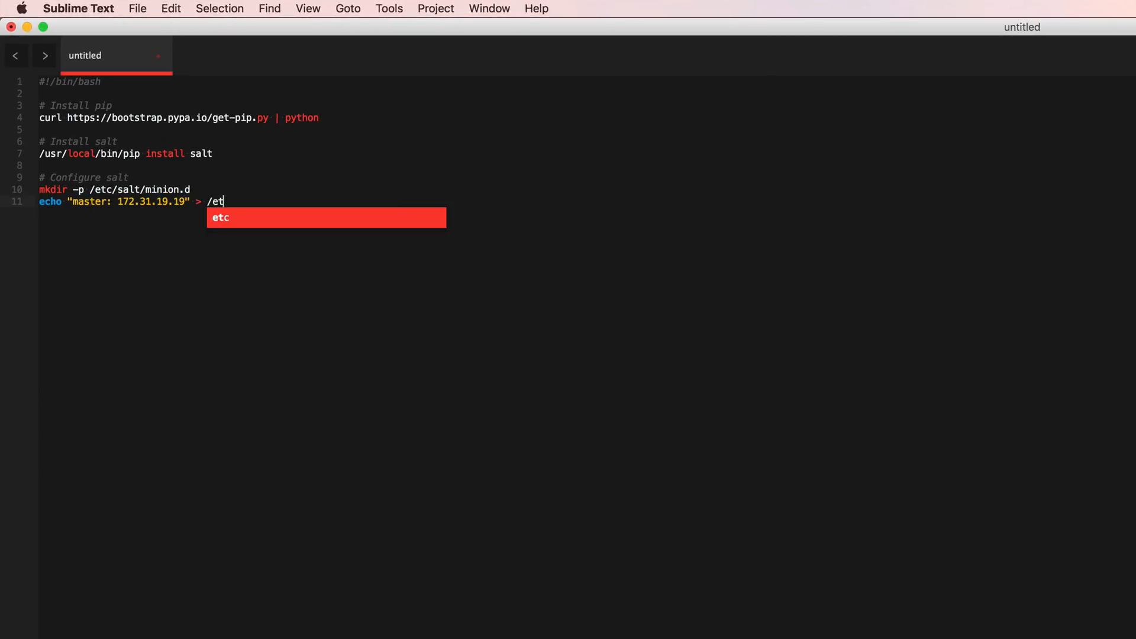
text(c/salt/minion.d/master.con)
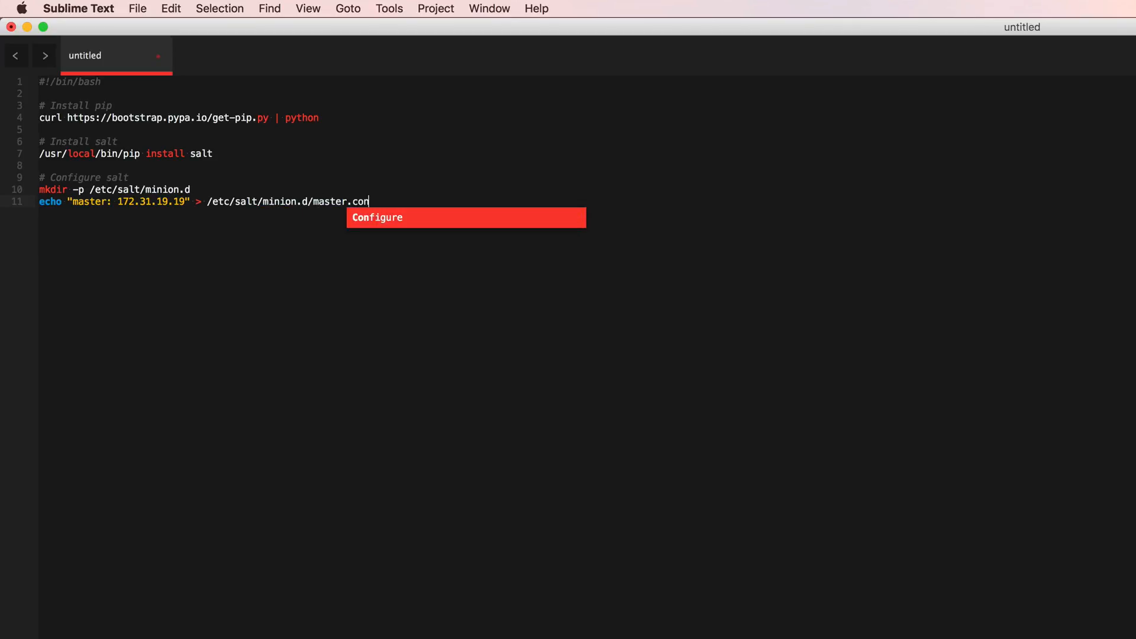
text(f)
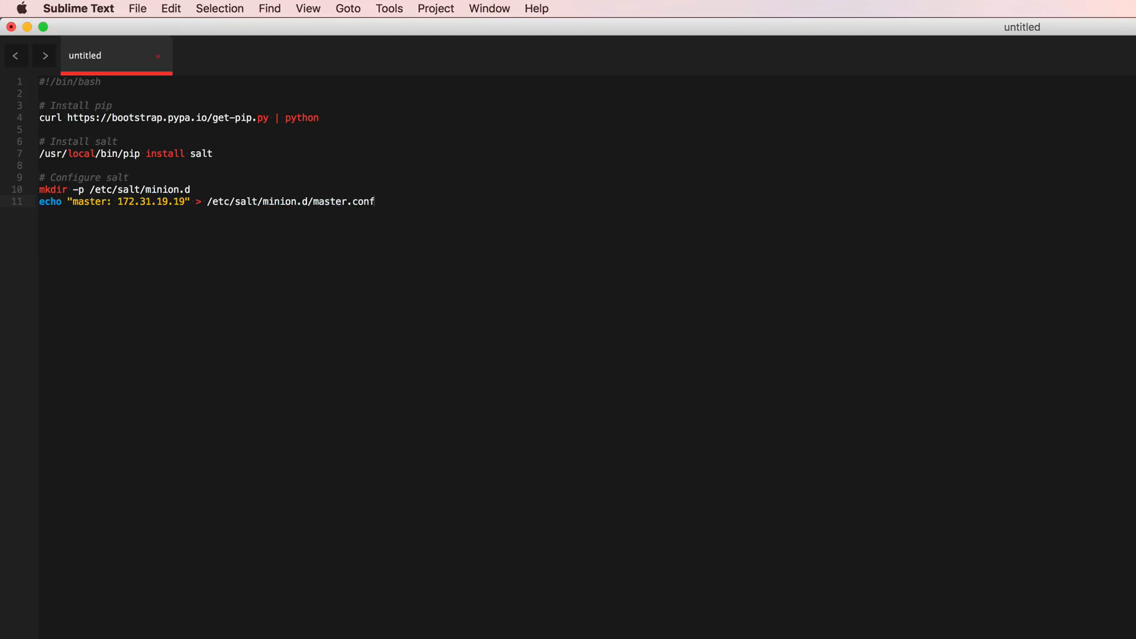
key(enter)
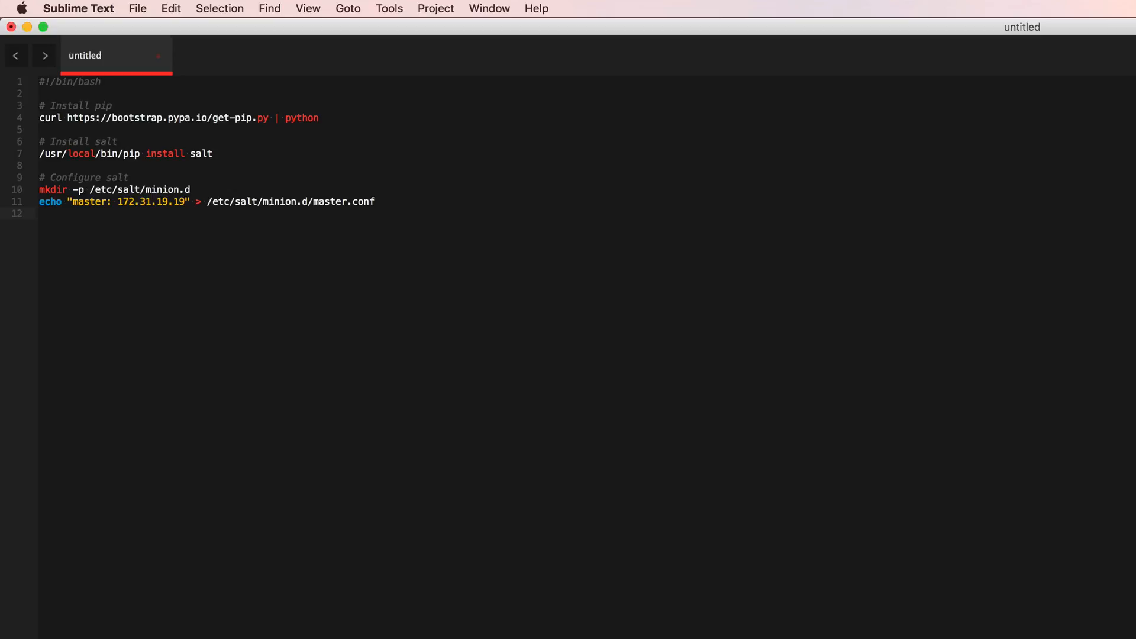
Echo the minion id web01 into /etc/salt/minion_id and begin a '# Run salt' comment.
text(echo "")
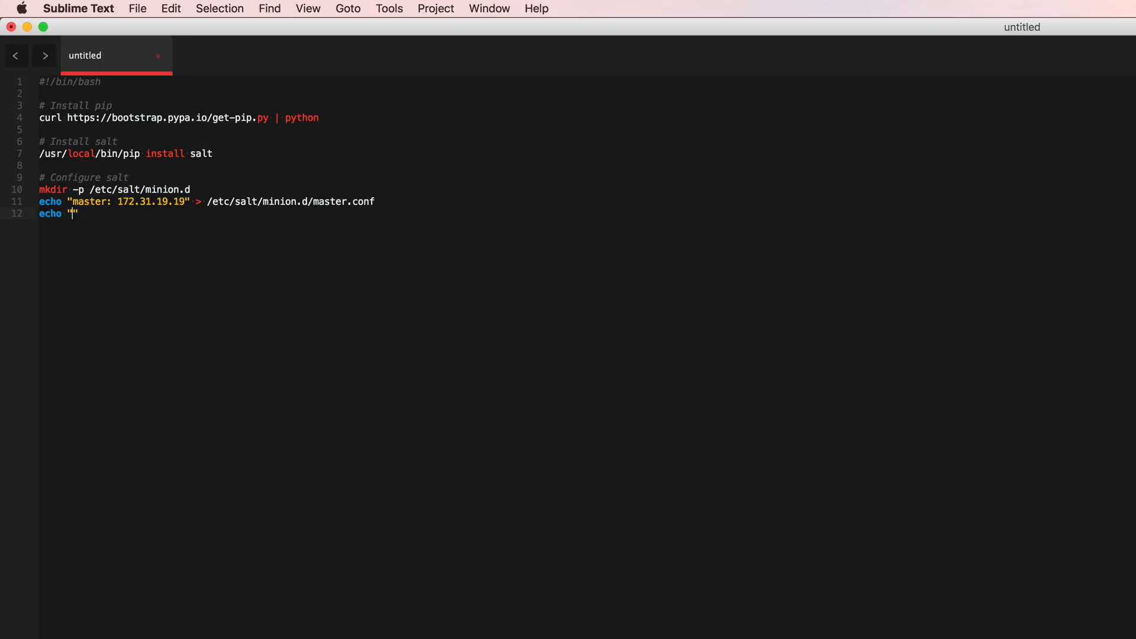
text(Web)
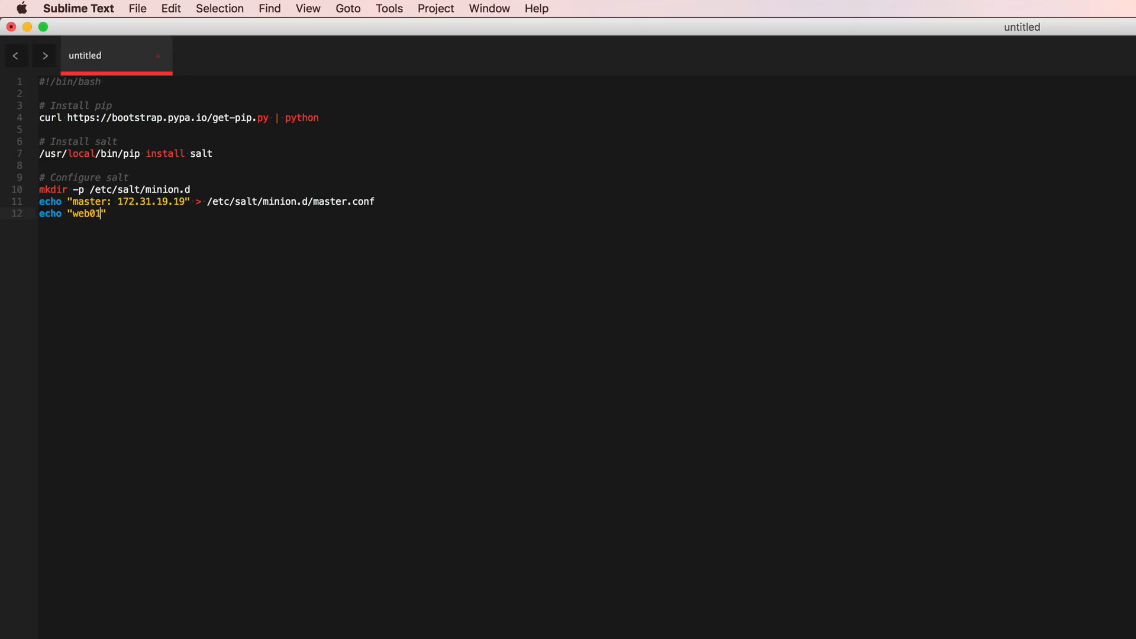
text(> /)
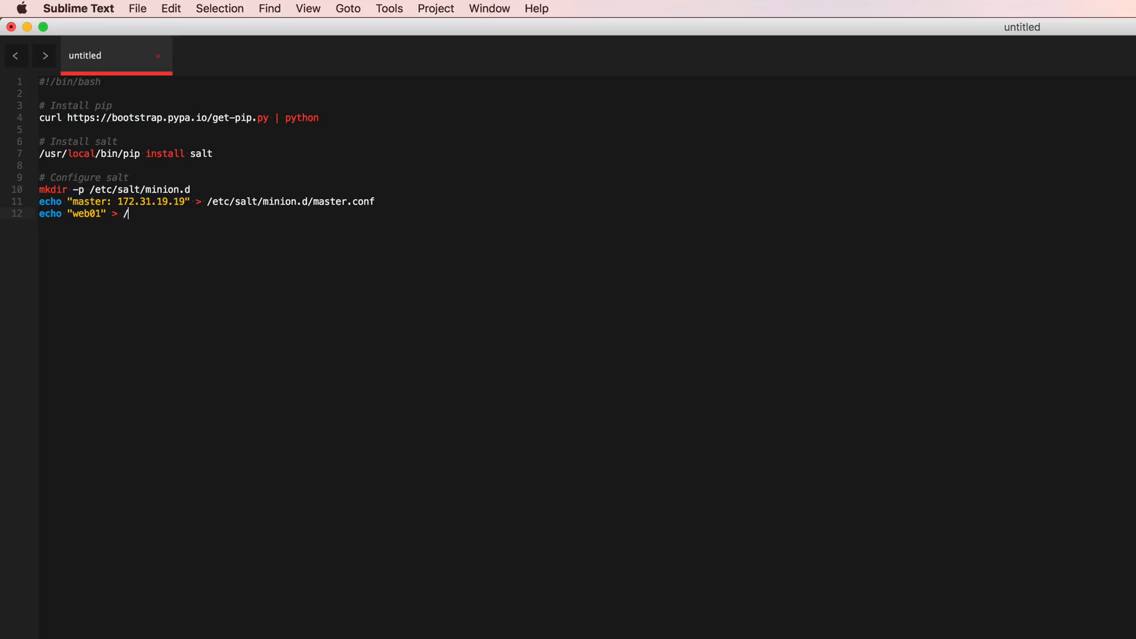
text(e)
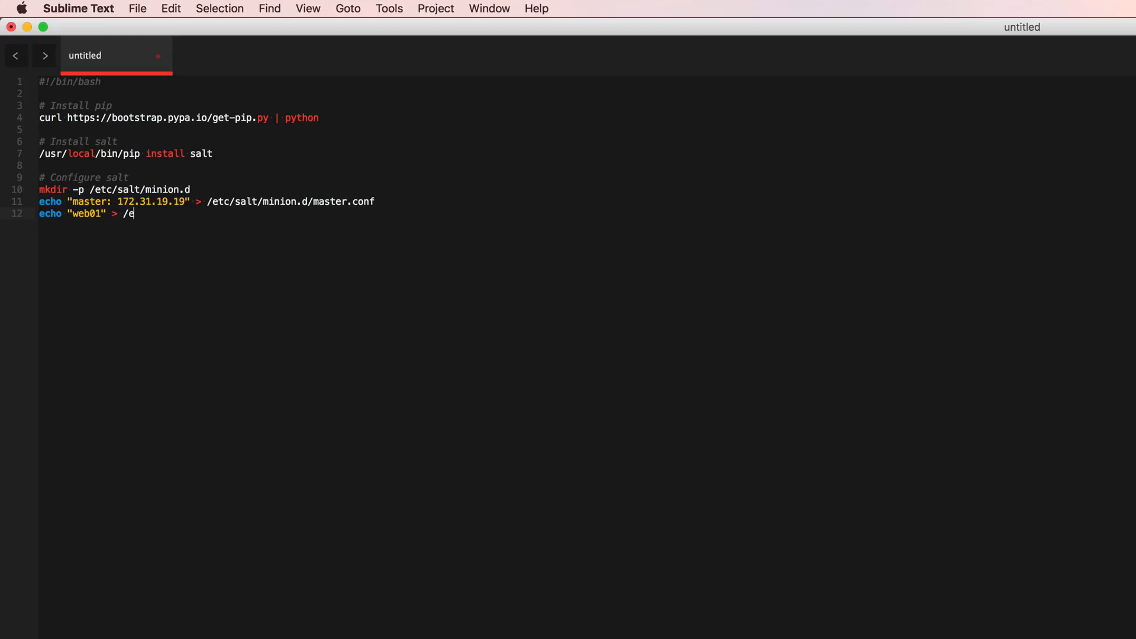
text(tc/salt/)
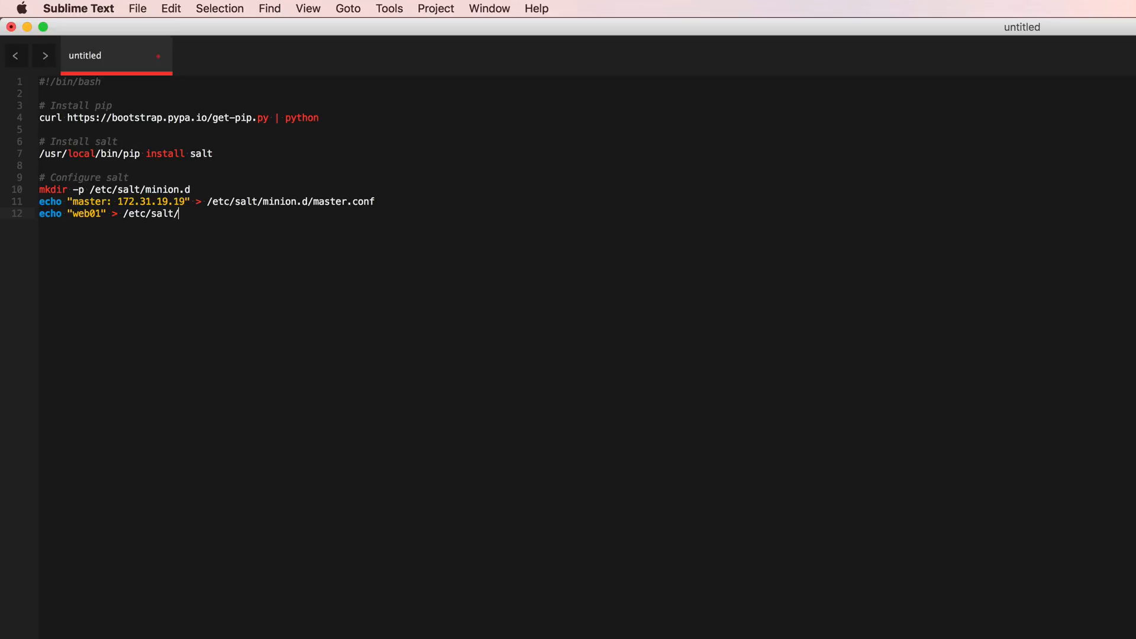
text(minion_id)
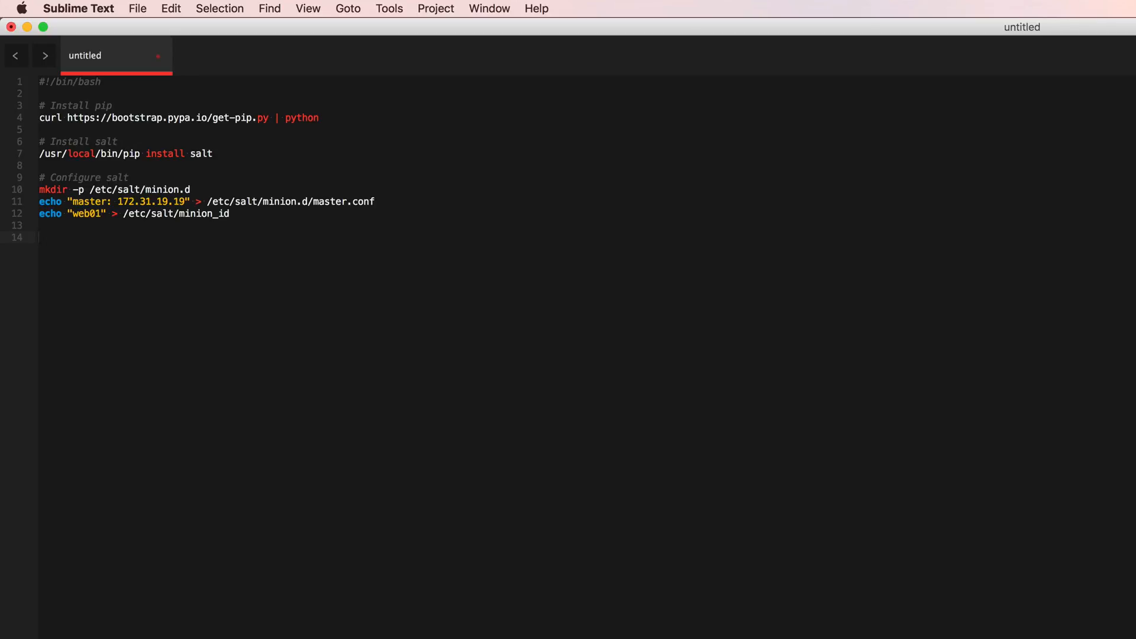
text(# Run salt)
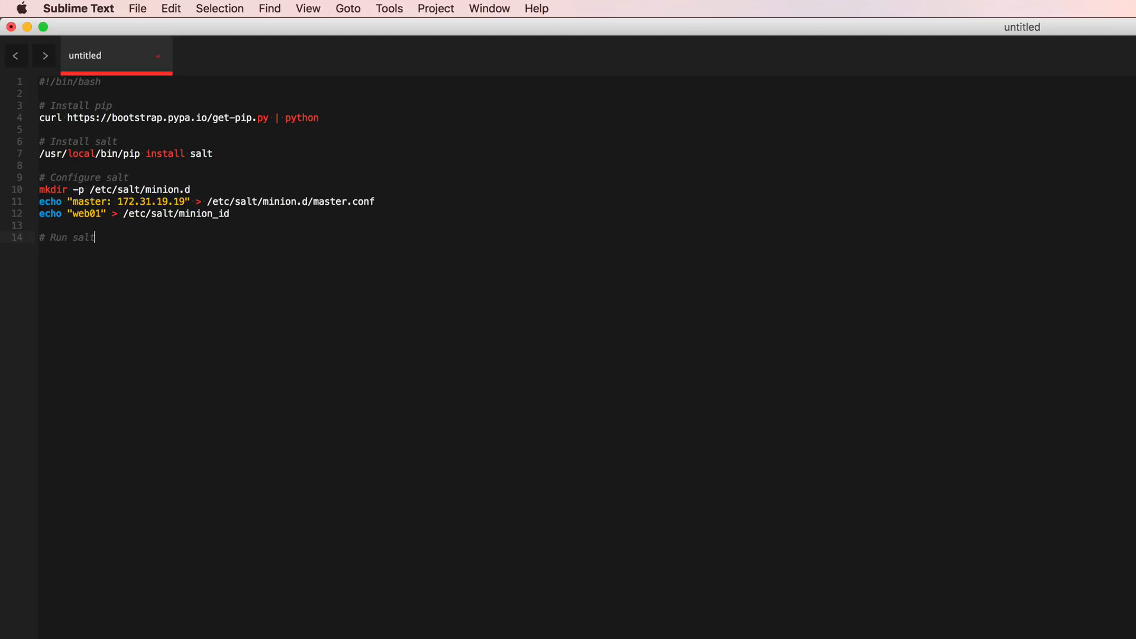
Add '/usr/local/bin/salt-minion -d' under the Run salt comment.
key(enter)
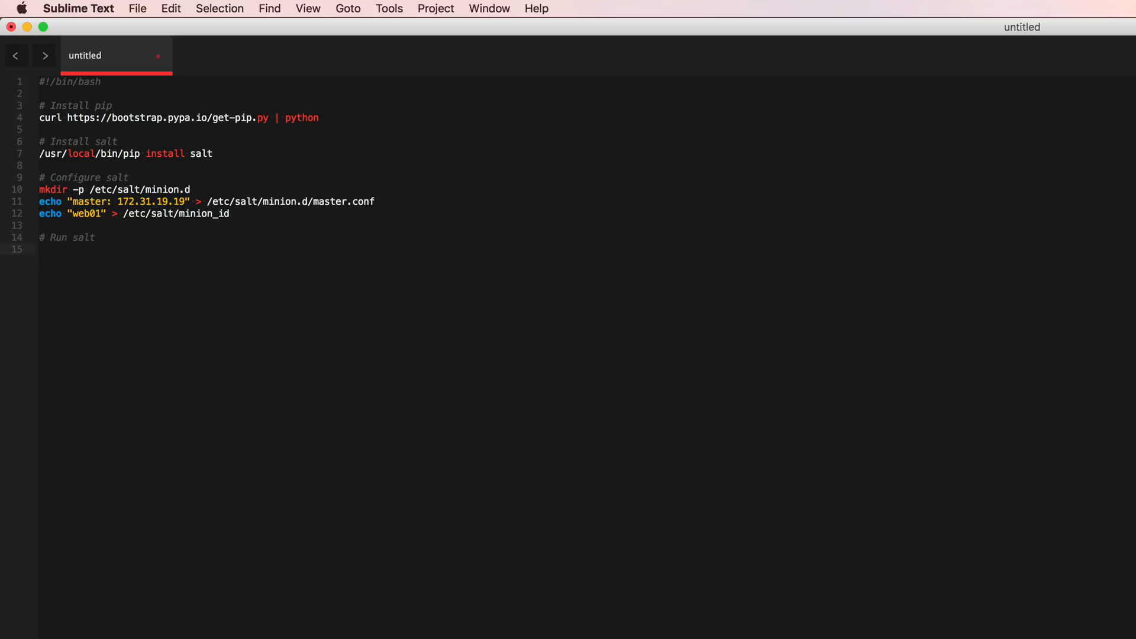
text(/usr/local/)
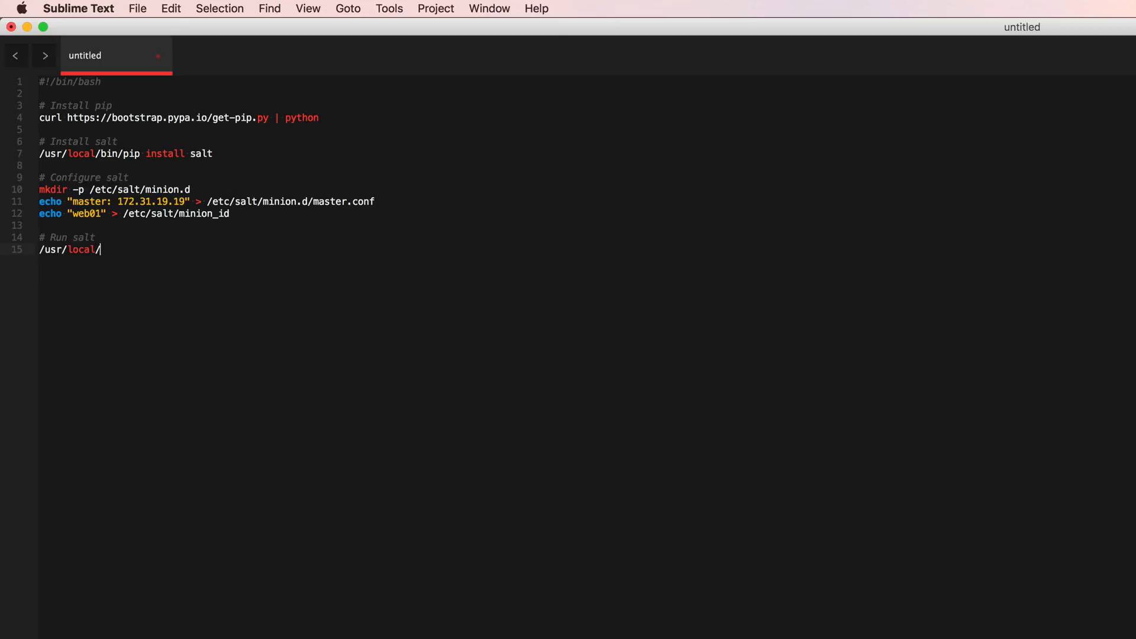
text(bin/salt-m)
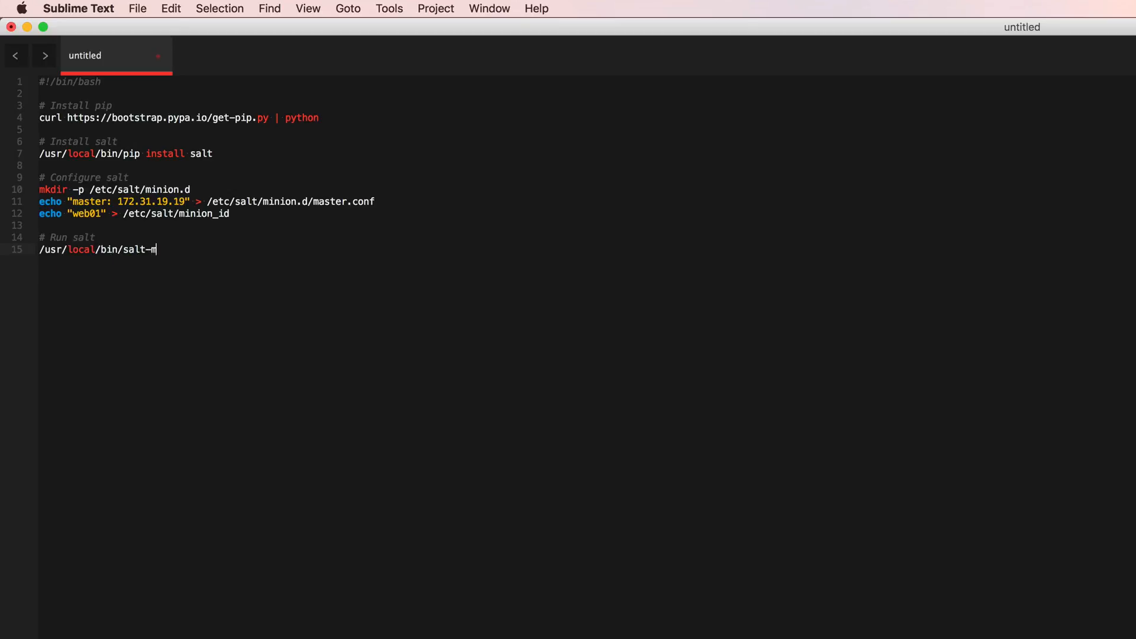
text(inion -d)
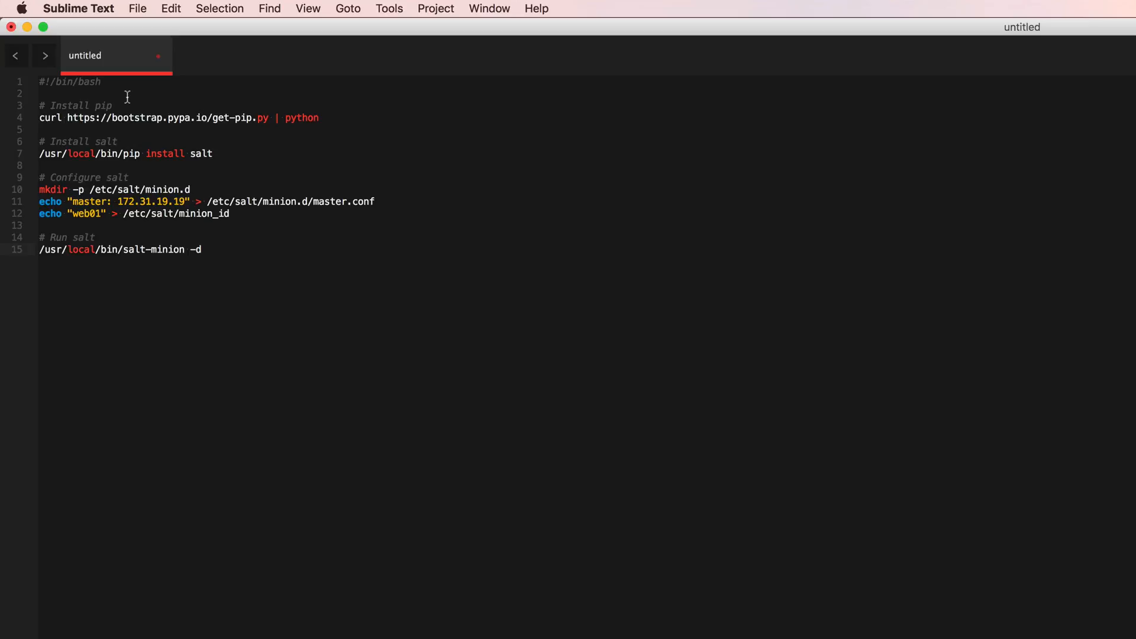
Make the mkdir path read /etc/salt/minion.d/ and review the remaining lines.
triple_click(145, 118)
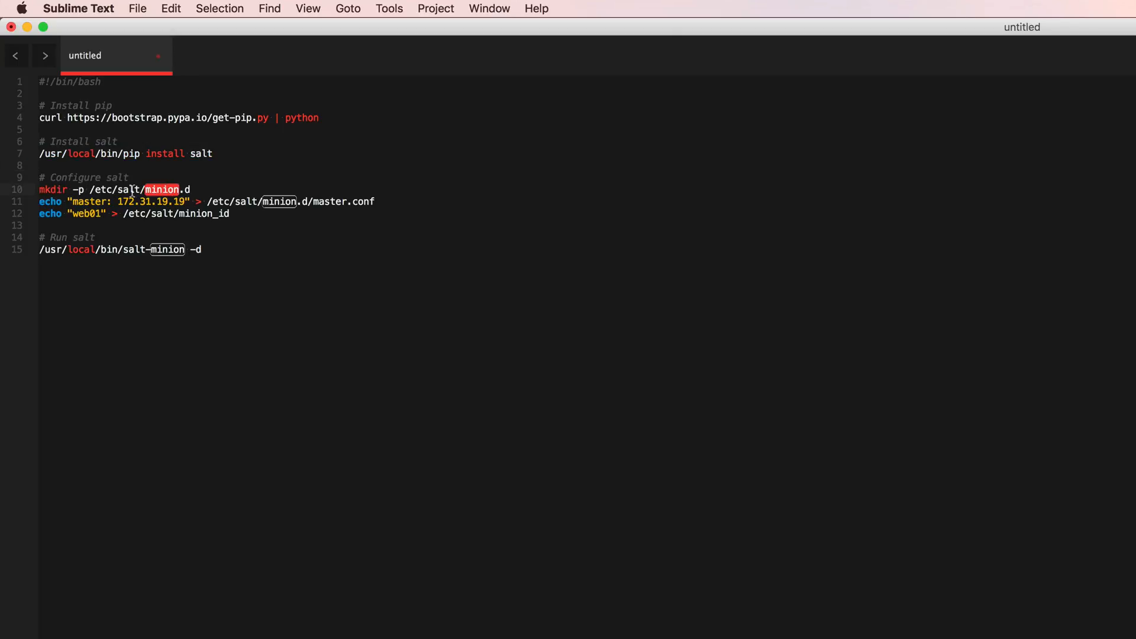
click(191, 189)
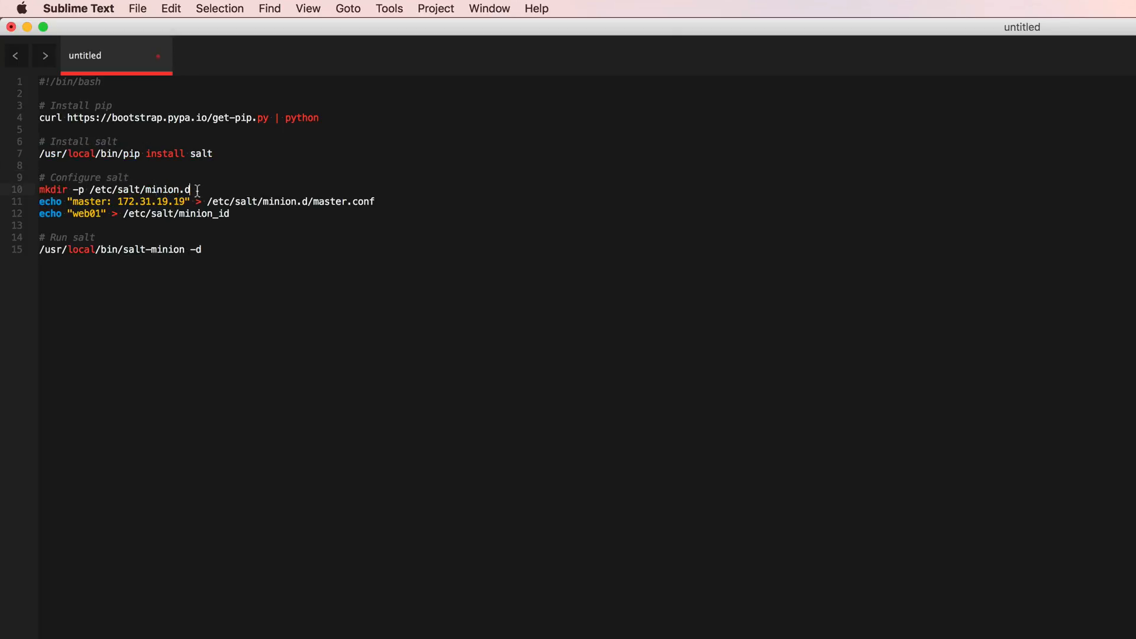
text(/)
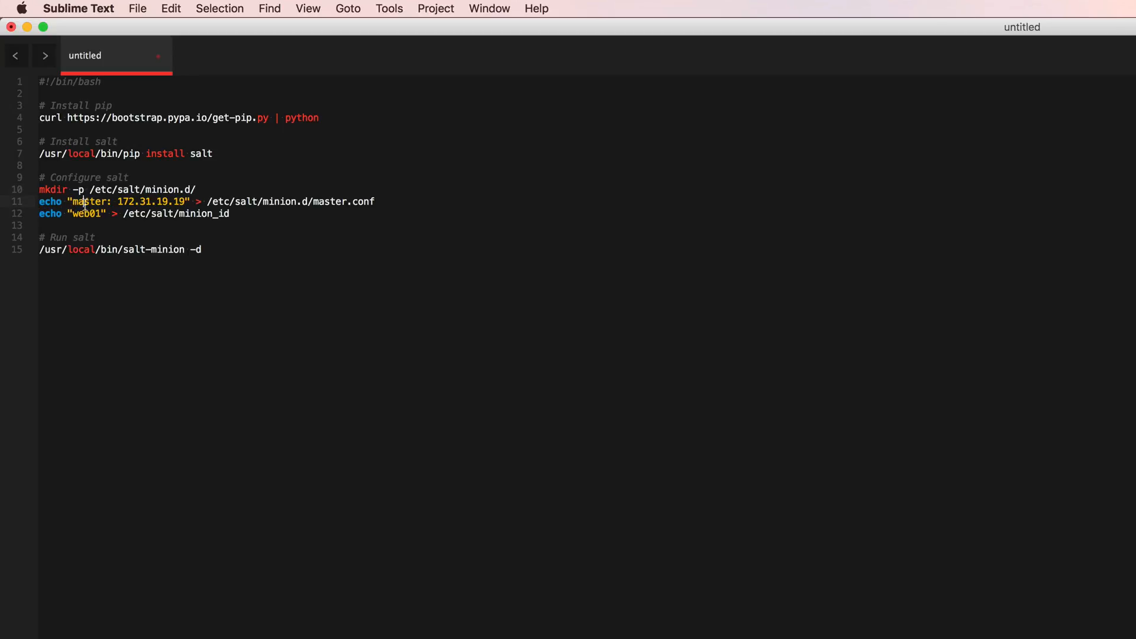
double_click(88, 201)
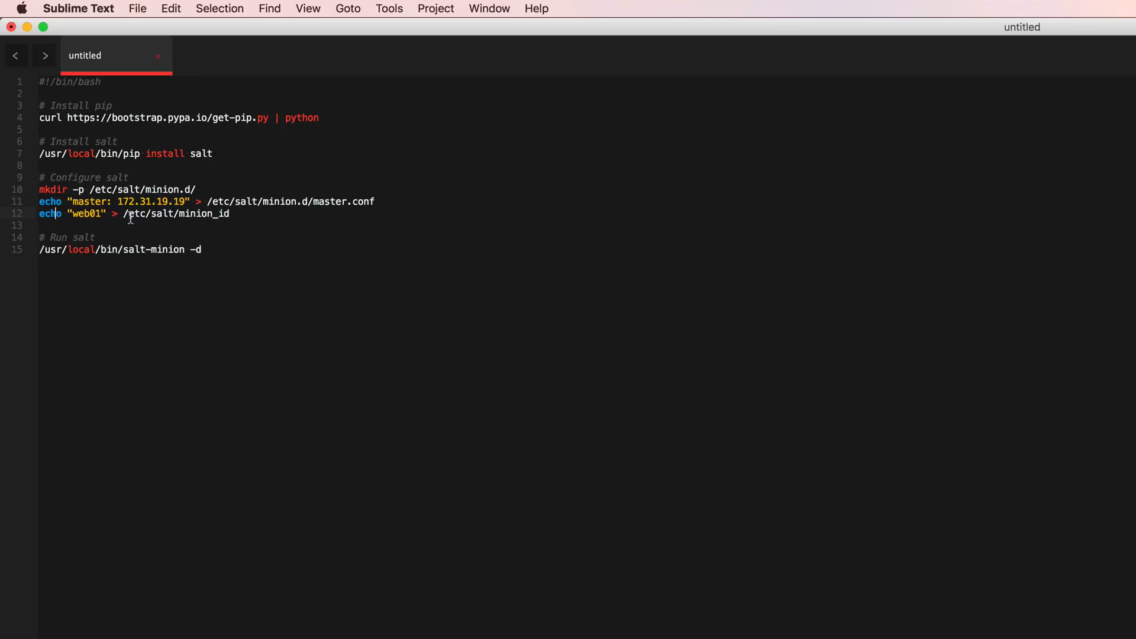
triple_click(135, 213)
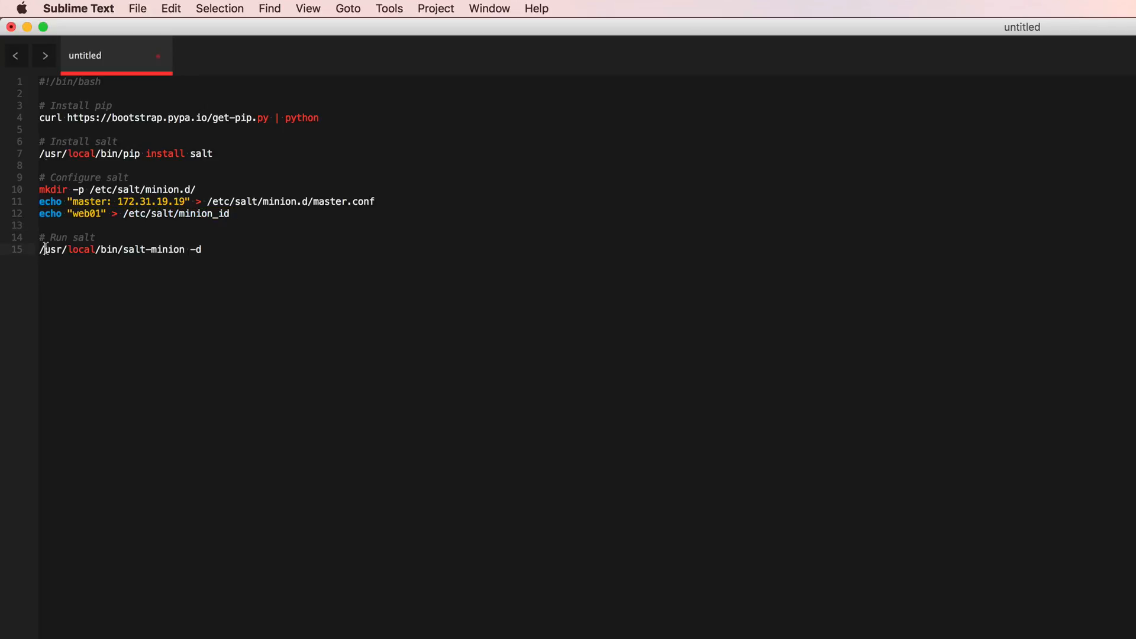
mouse_move(241, 322)
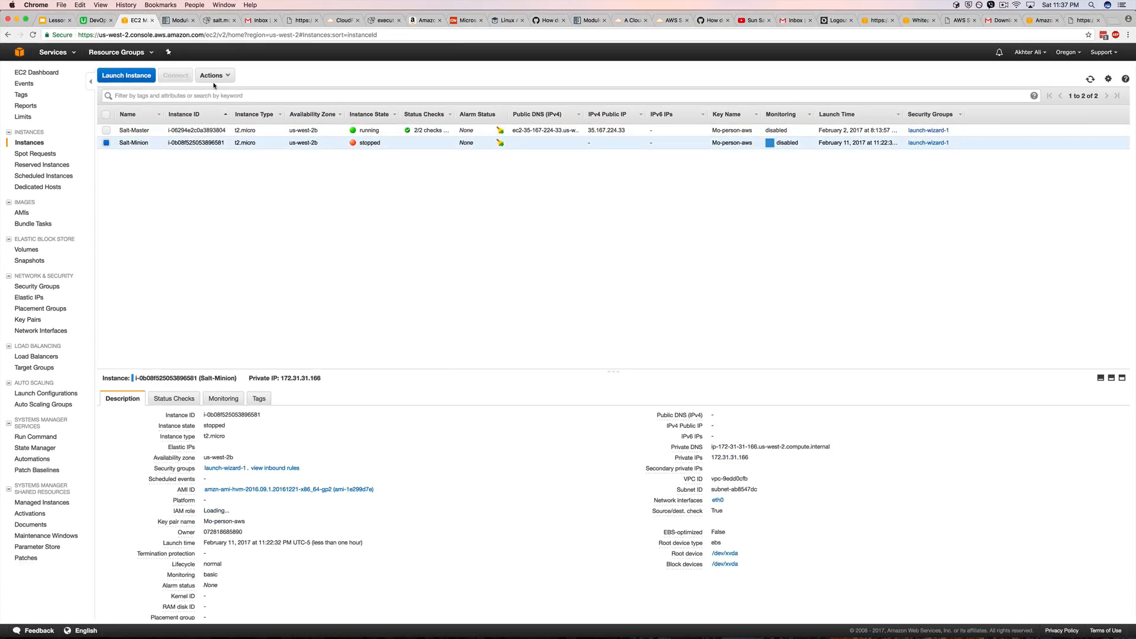
Paste the #!/bin/bash bootstrap script into Salt-Minion's user data and save it.
click(211, 75)
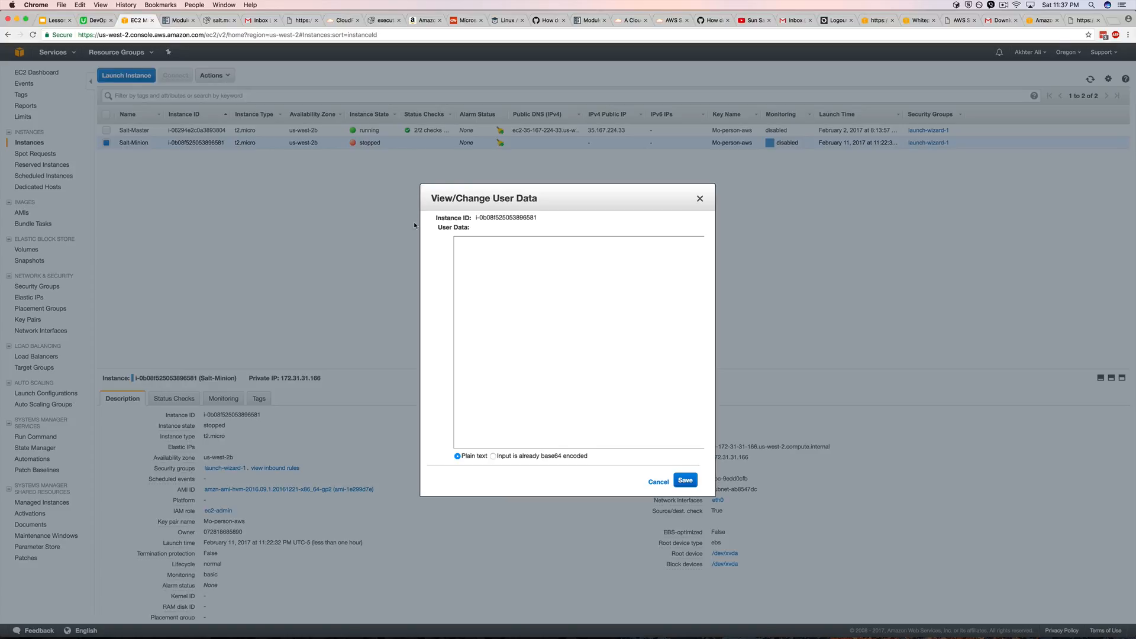
text(#!/bin/bash)
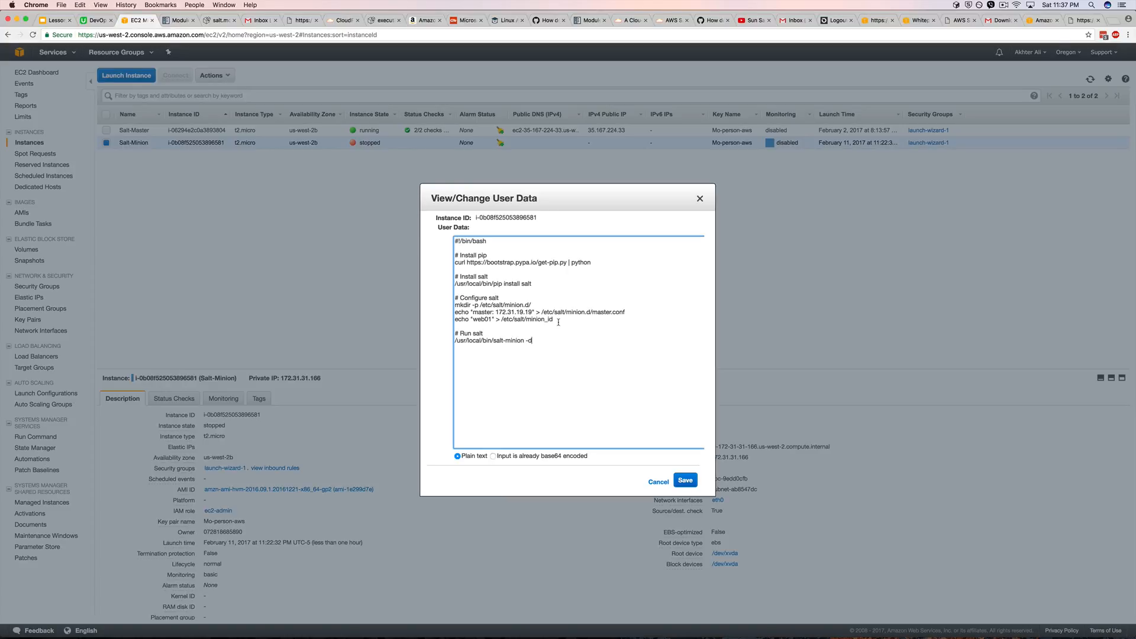
click(684, 480)
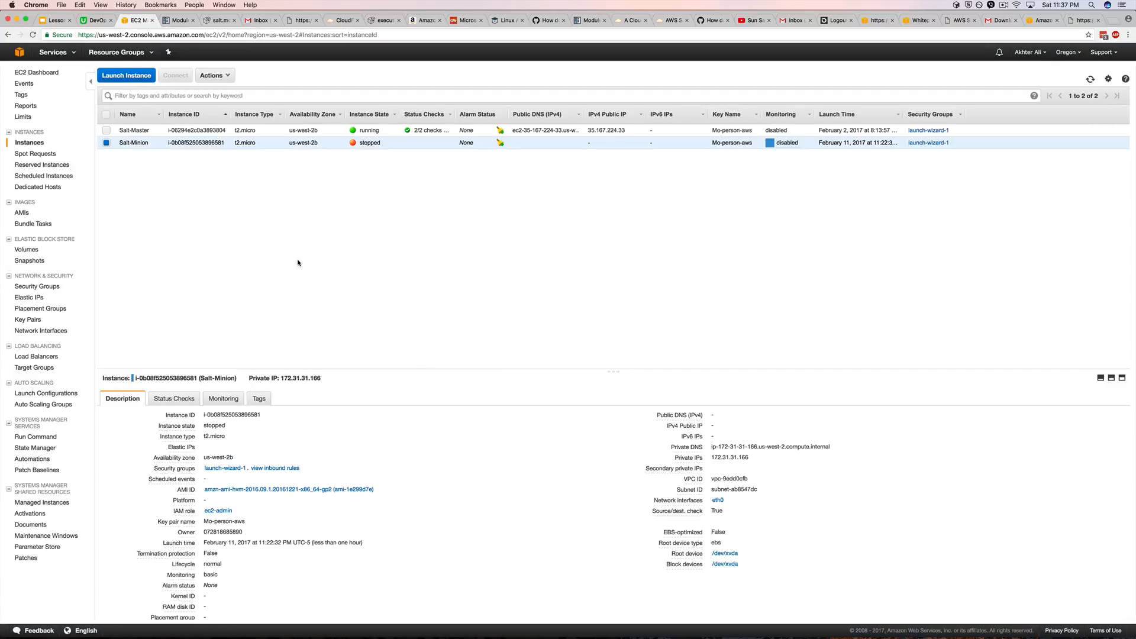
Start the stopped Salt-Minion instance, confirming with Yes, Start.
click(212, 75)
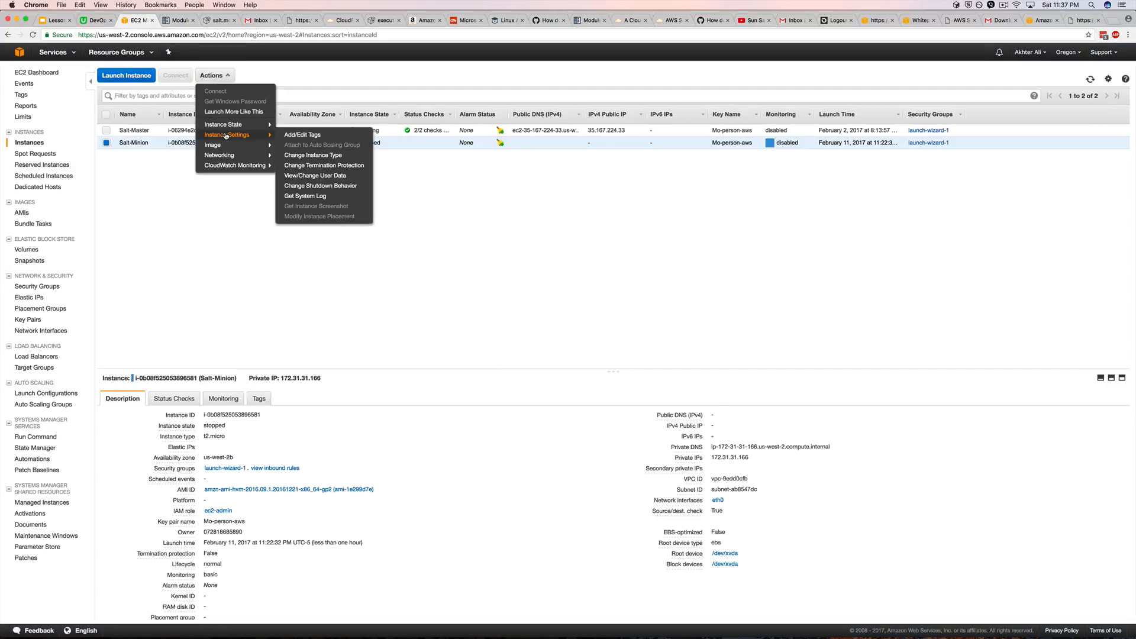
click(223, 124)
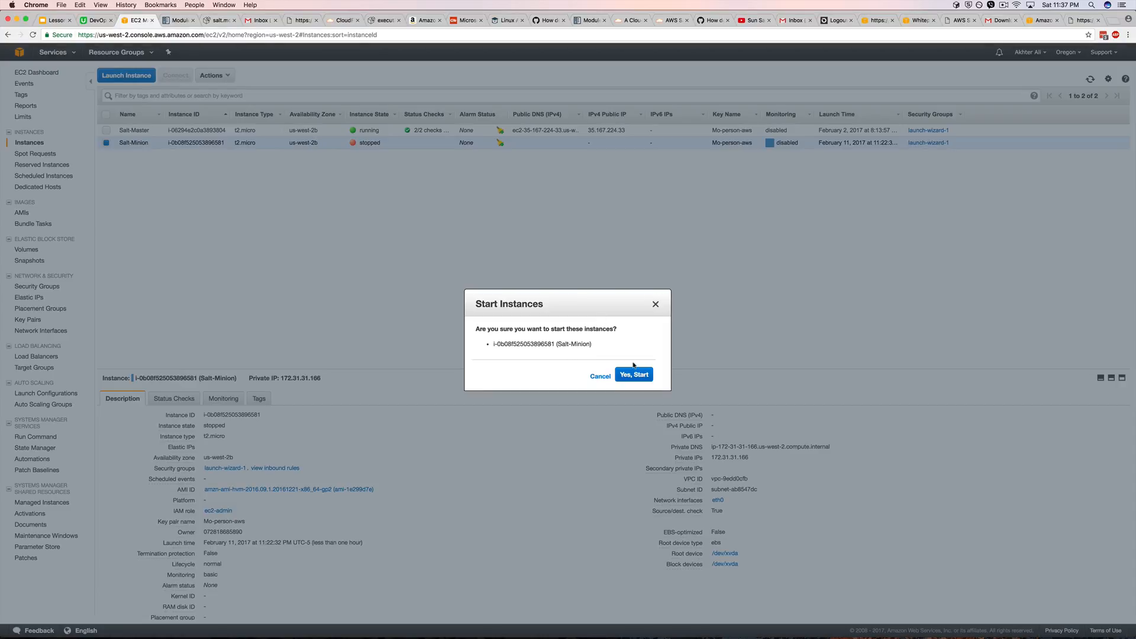
click(633, 375)
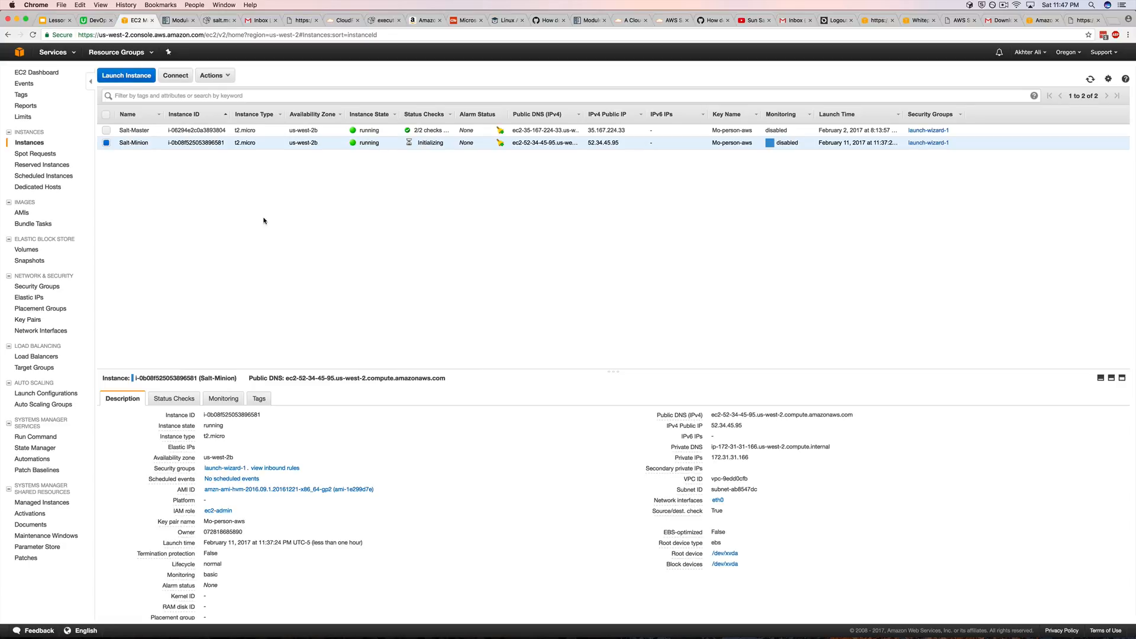
mouse_move(718, 403)
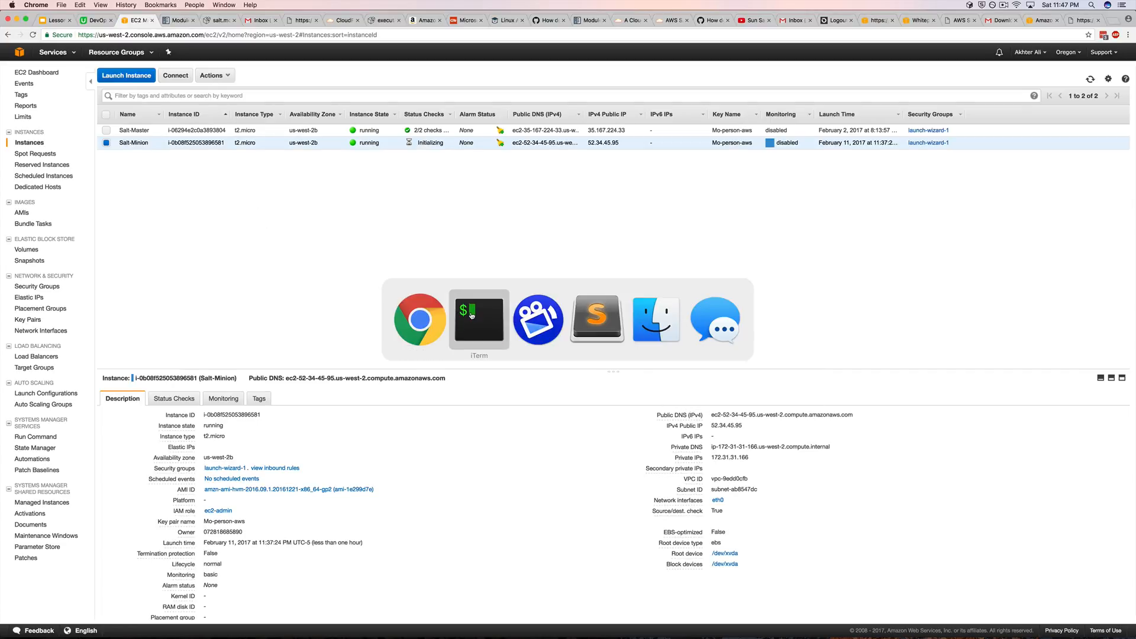
On the salt master, accept the pending web01 key with salt-key, confirming with y.
click(478, 319)
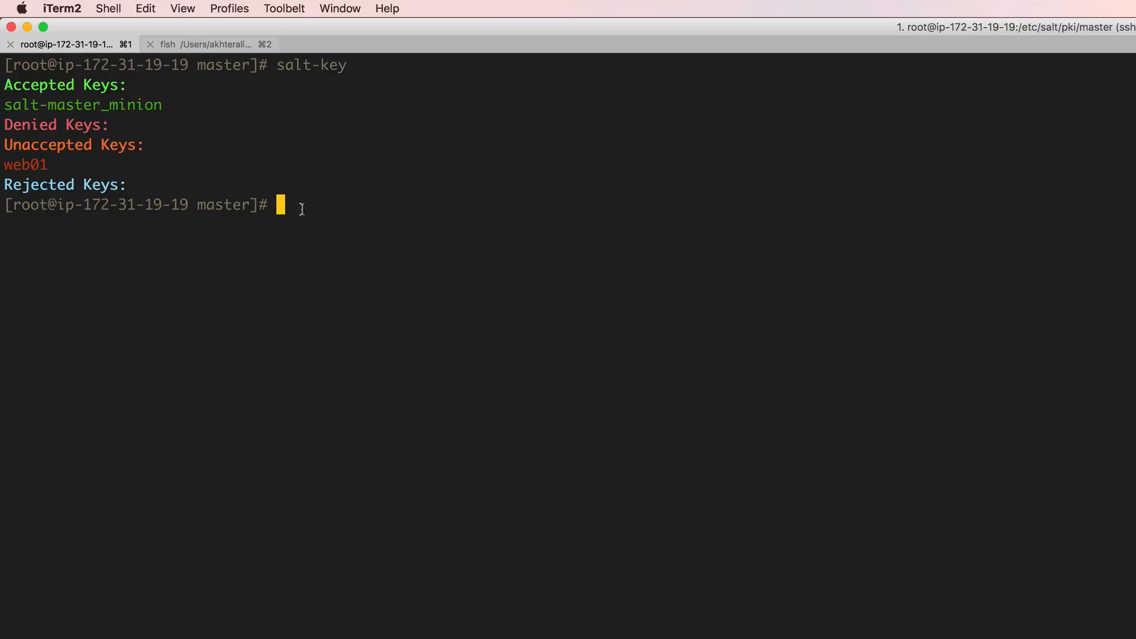
text(salt-key -a 'we)
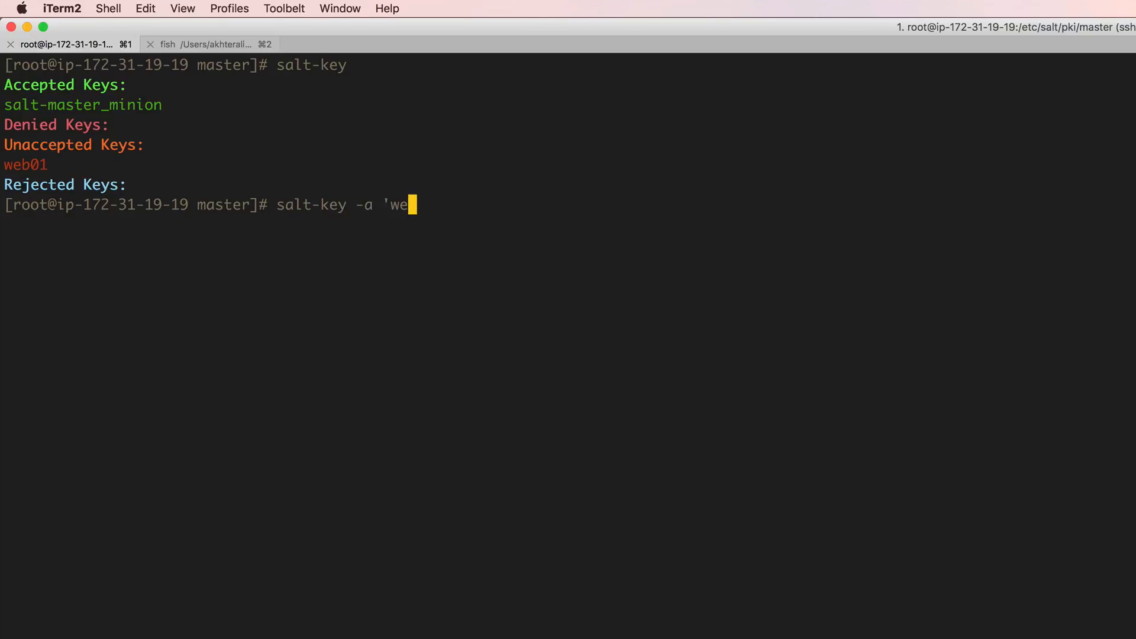
key(Return)
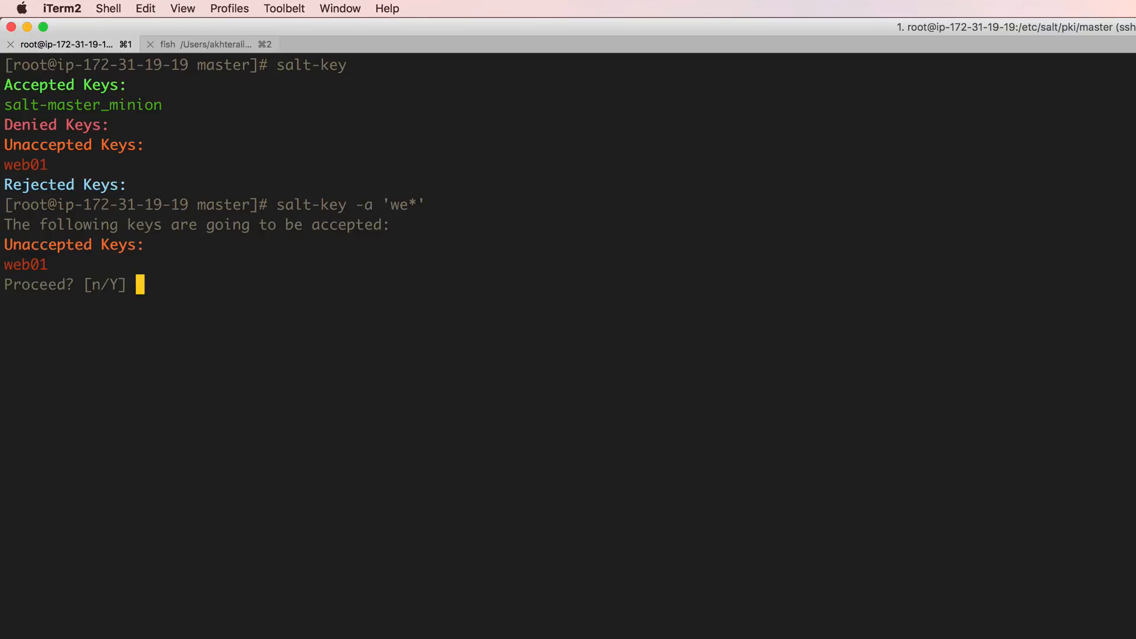
text(y)
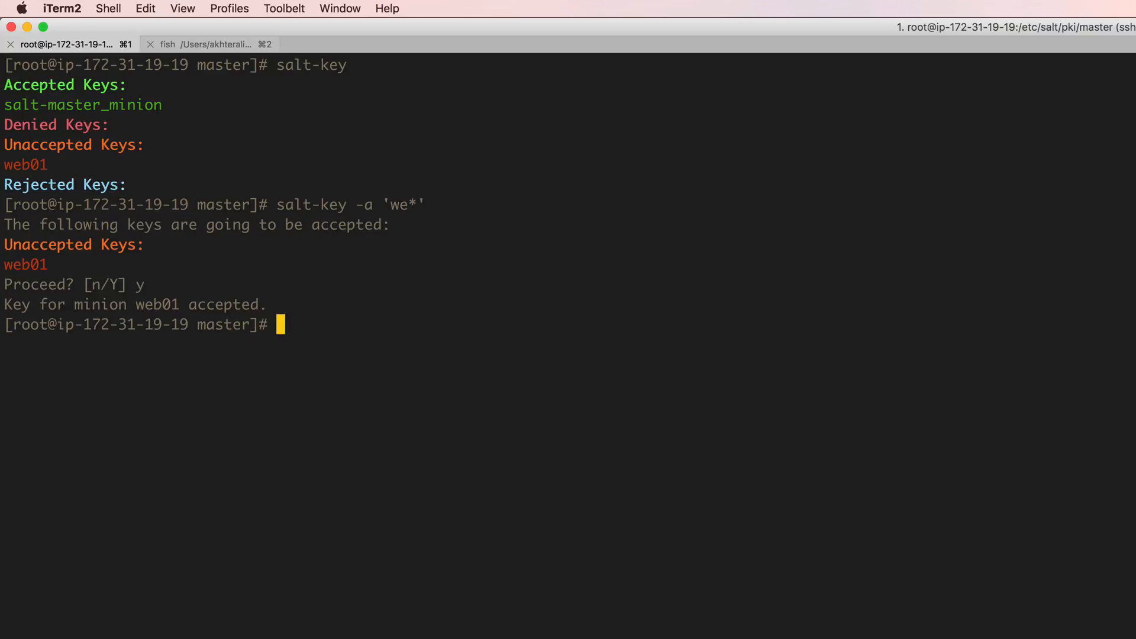
text(sudo salt-key)
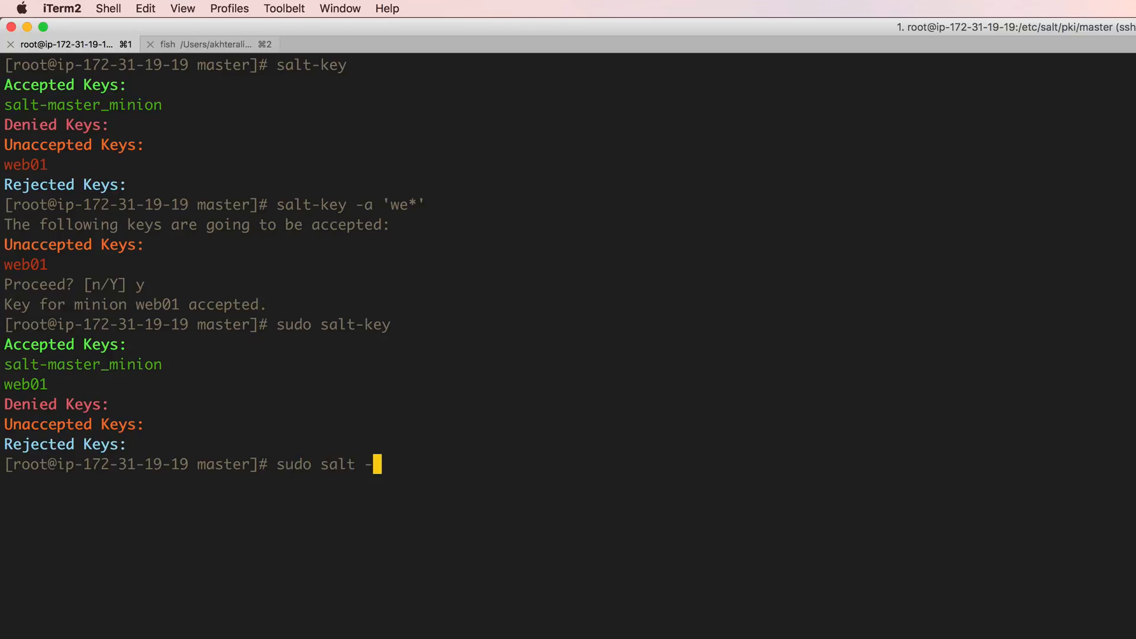
Run salt '*' test.ping and check that web01 returns True.
text('*')
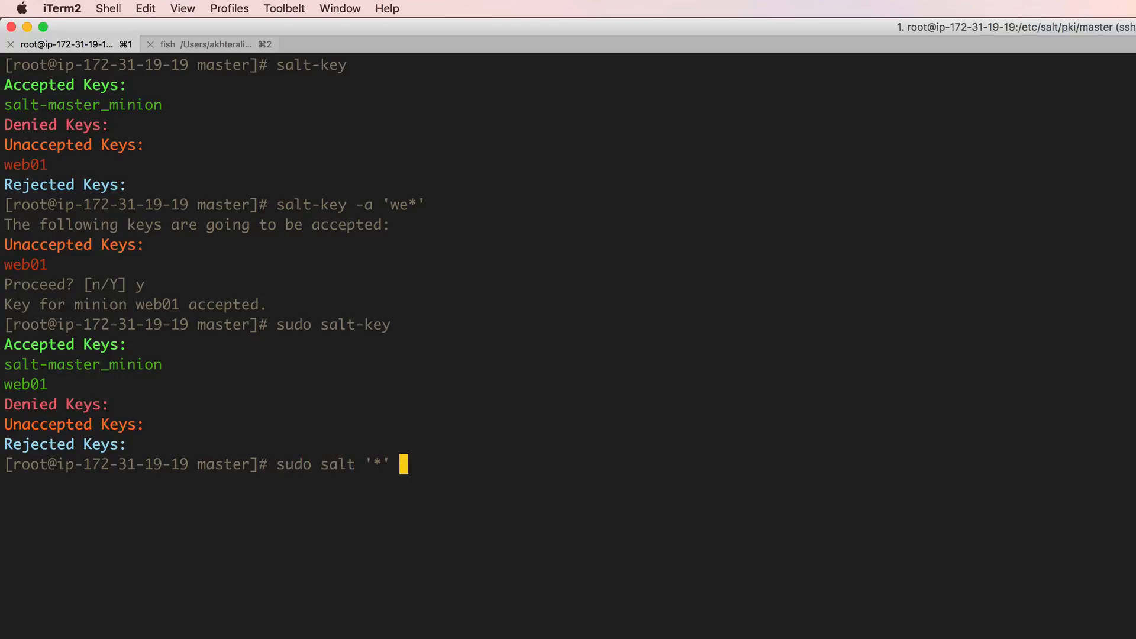
text(test.ping)
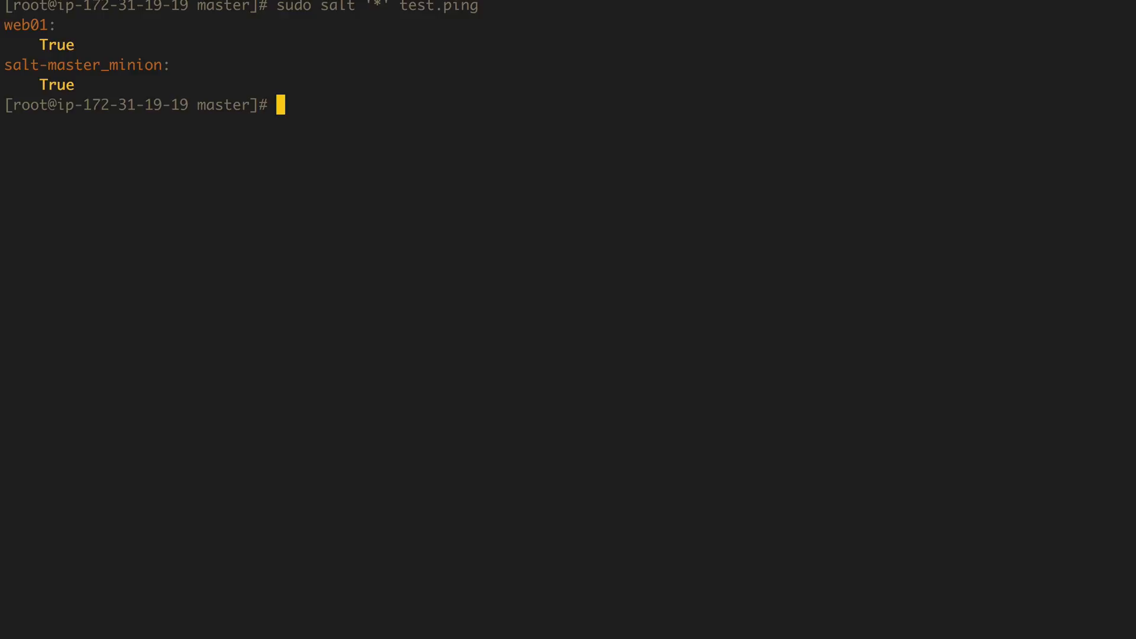
double_click(28, 24)
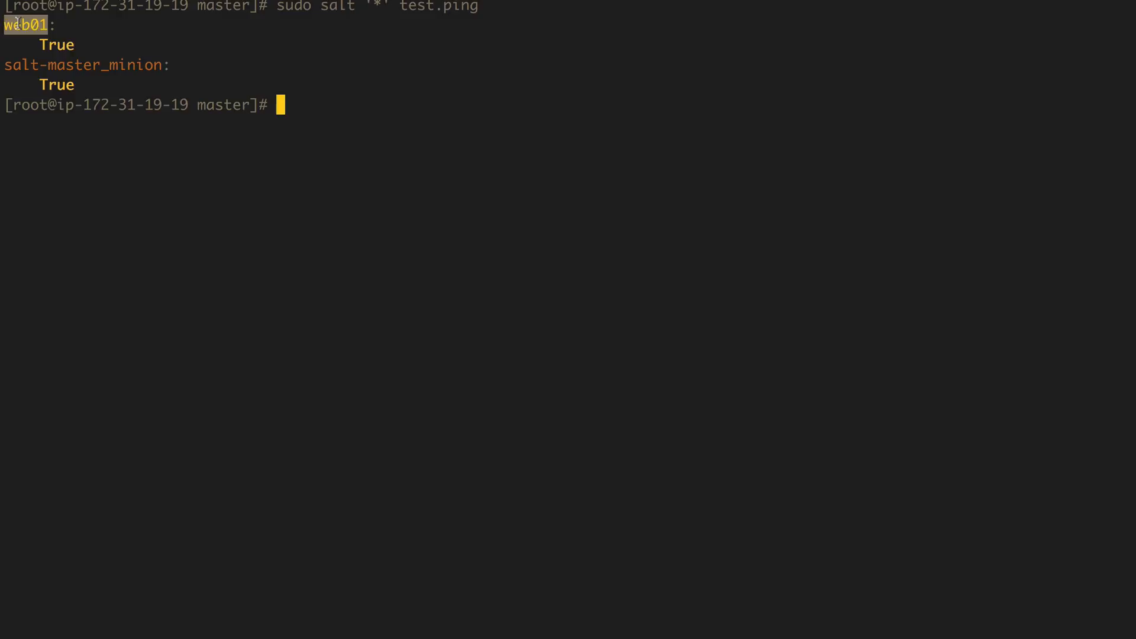